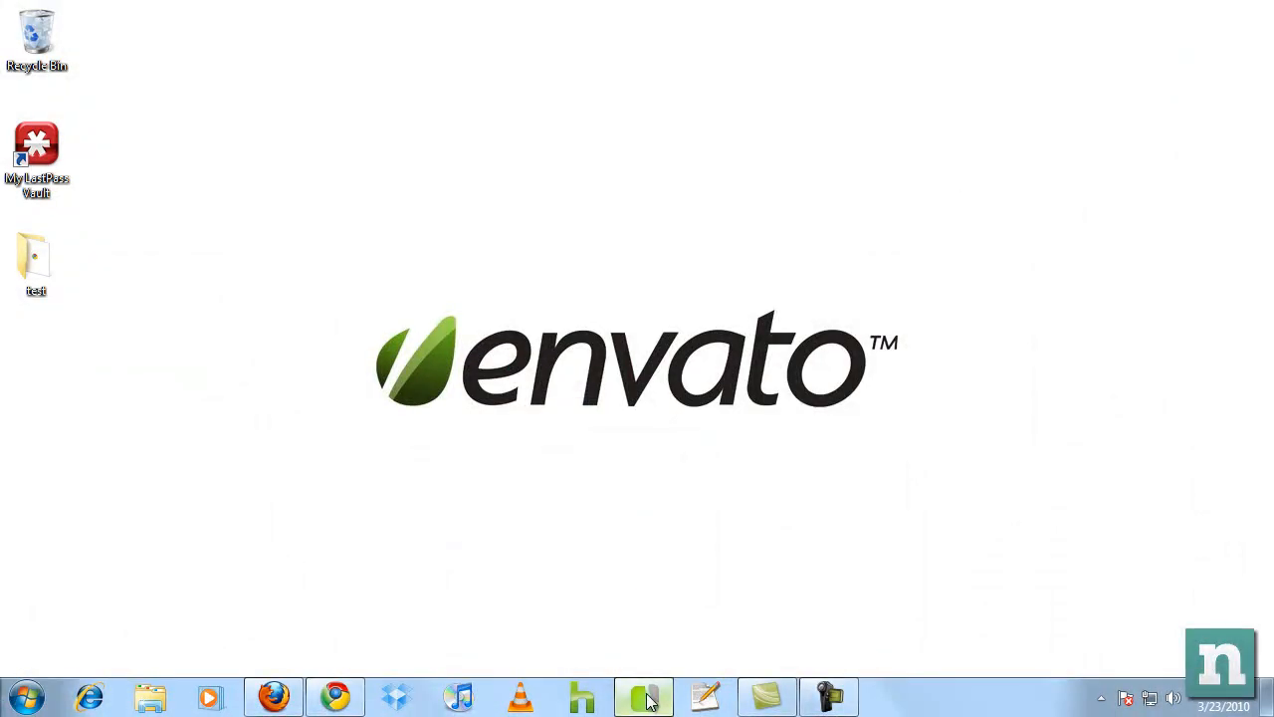
- Bring Intype into view and add a new line after background: #e3e3e3; in #container
{"action": "left_click", "coordinate": [643, 696]}
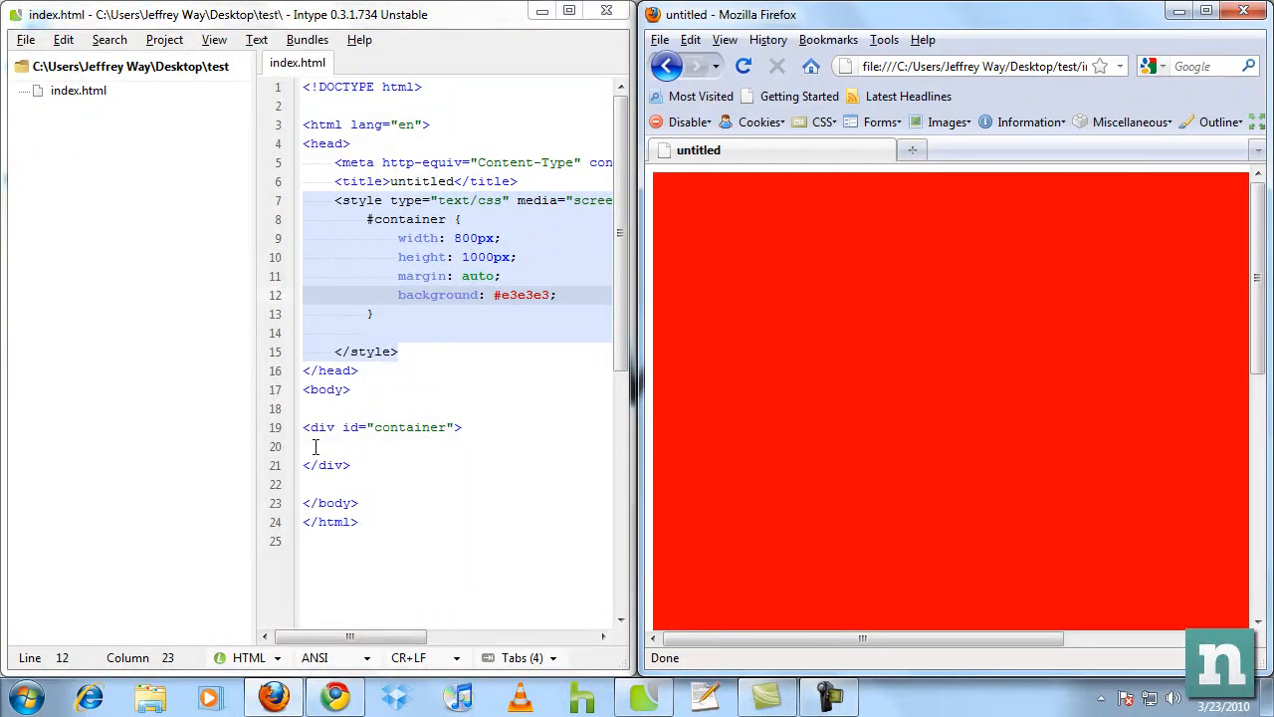
{"action": "left_click_drag", "start_coordinate": [398, 257], "coordinate": [374, 314]}
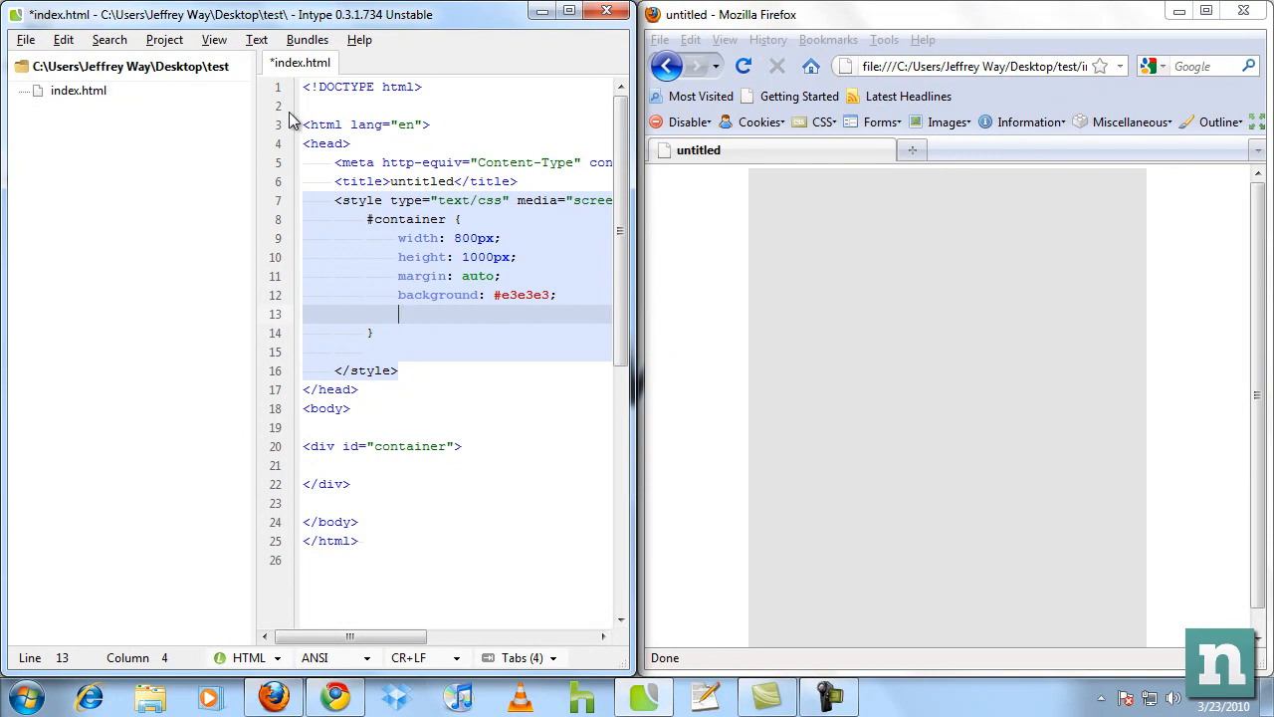
- Hide the project sidebar and add background: -moz-linear-gradient(top, red, green);
{"action": "left_click", "coordinate": [164, 40]}
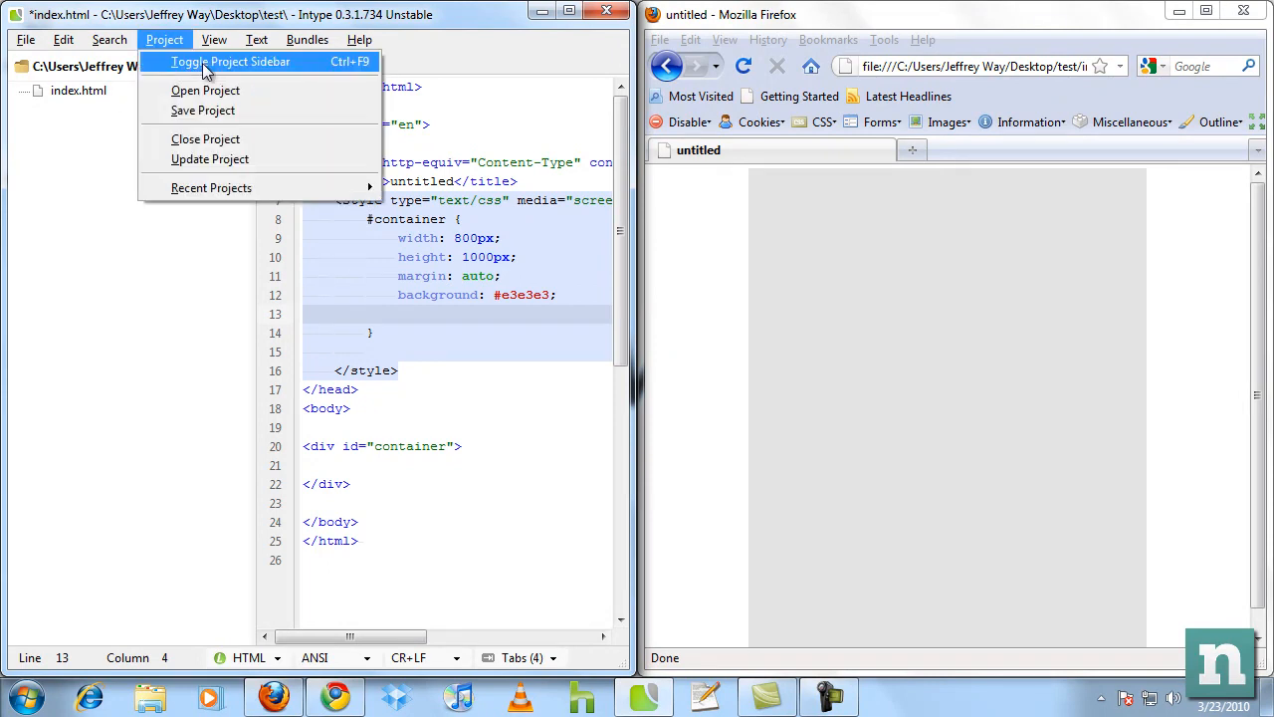
{"action": "left_click", "coordinate": [231, 61]}
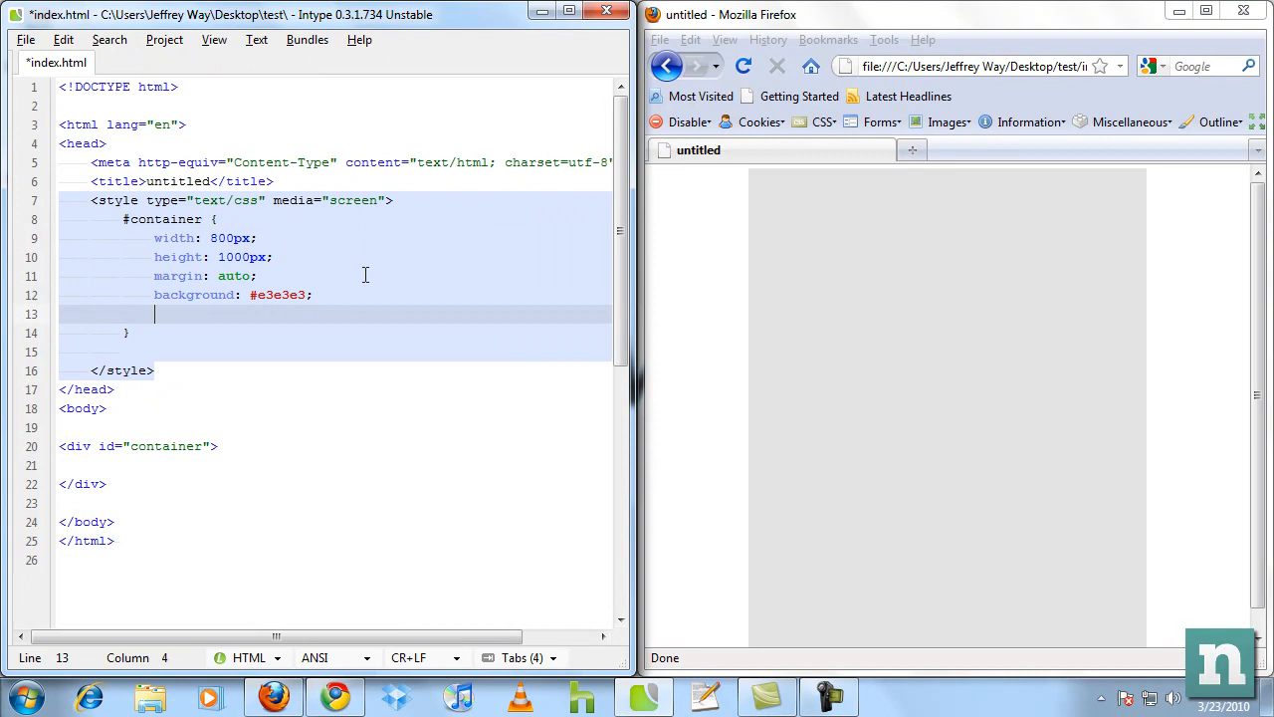
{"action": "type", "text": "background: -m"}
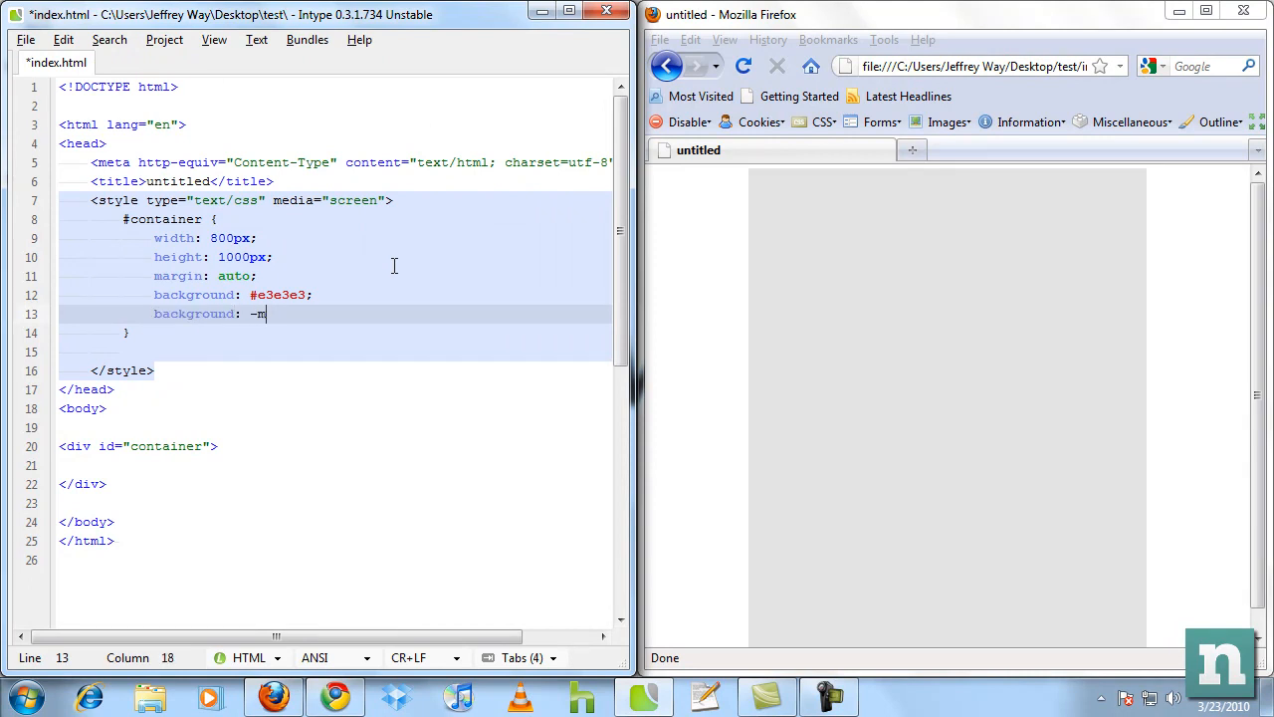
{"action": "type", "text": "oz-l"}
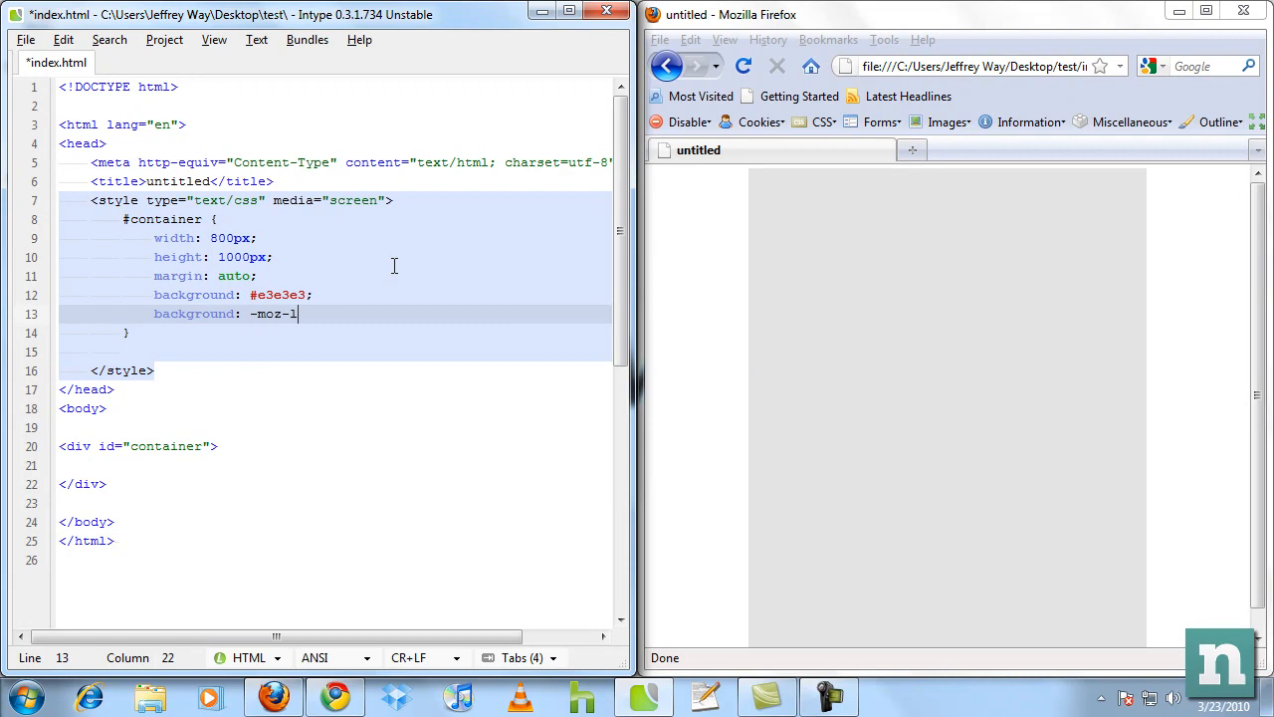
{"action": "type", "text": "inear-gradient"}
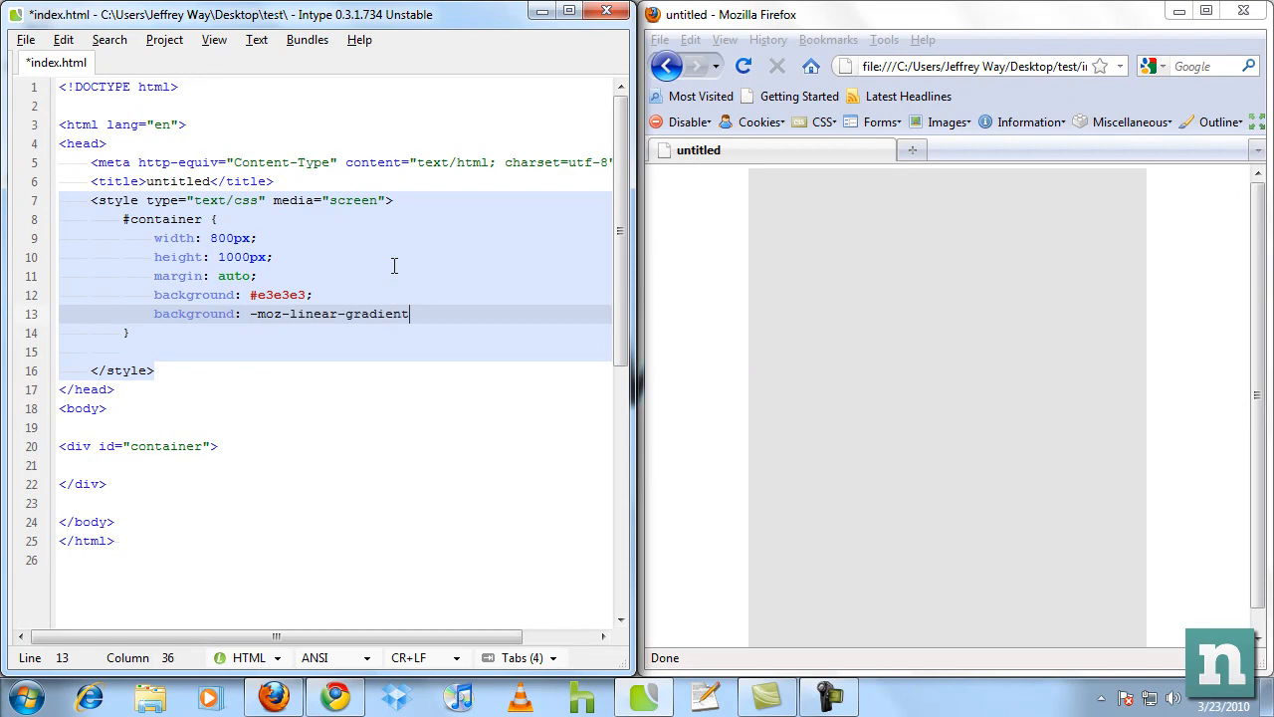
{"action": "type", "text": "("}
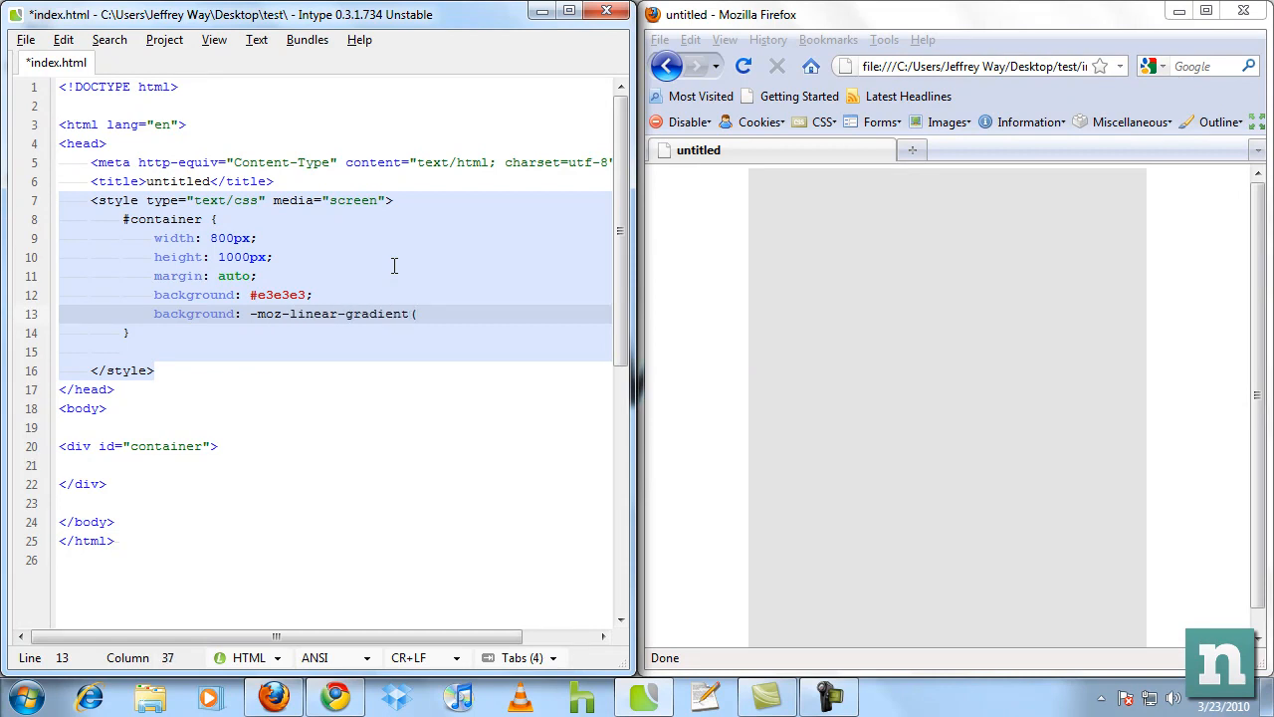
{"action": "type", "text": "t"}
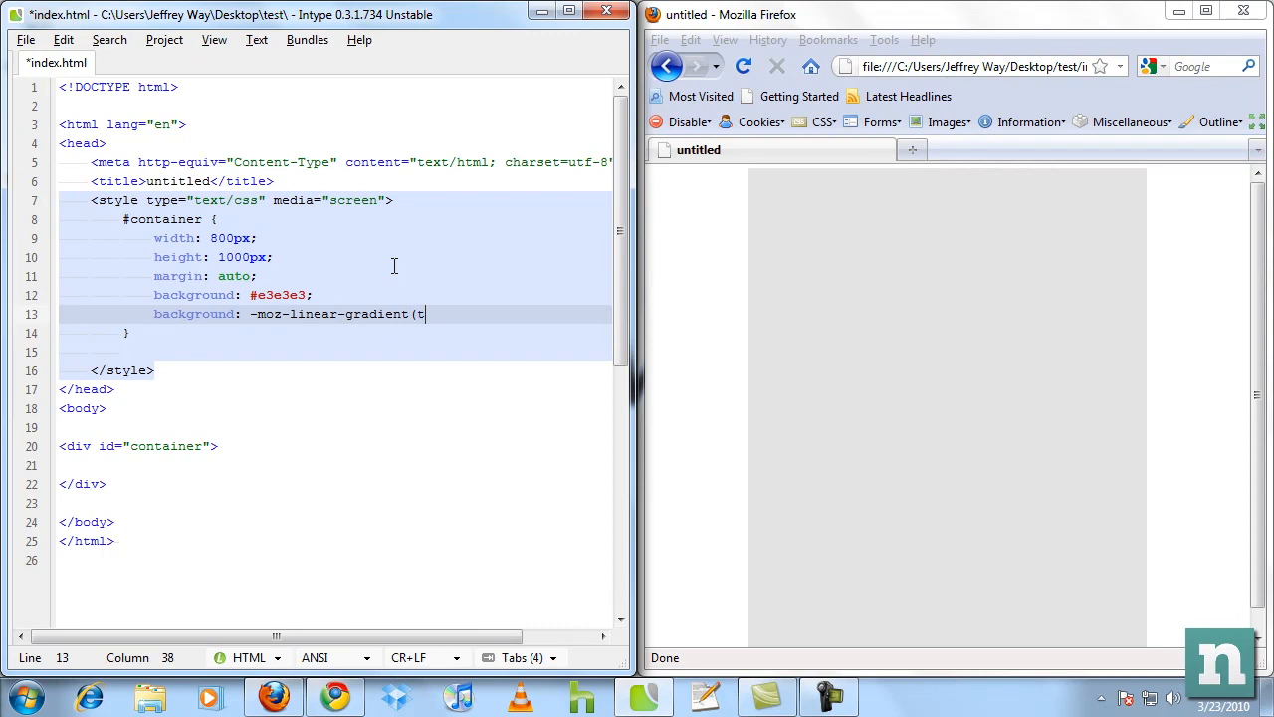
{"action": "type", "text": "op,"}
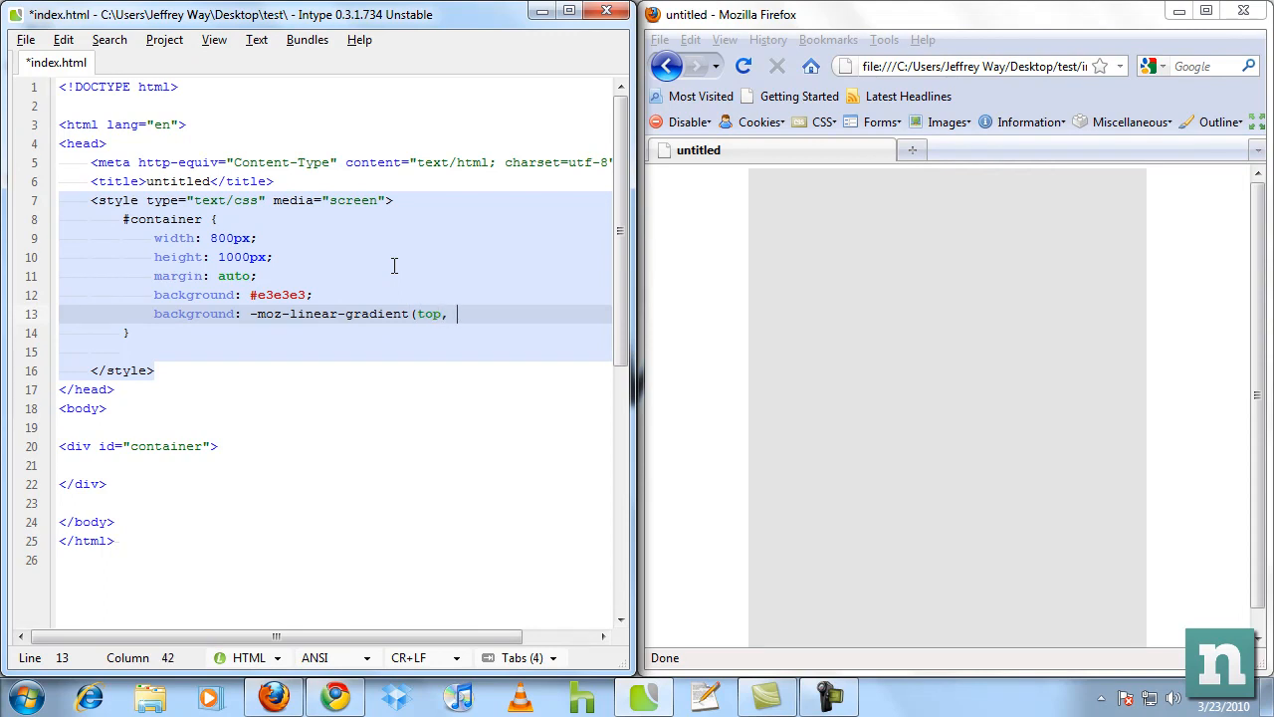
{"action": "type", "text": "red, green"}
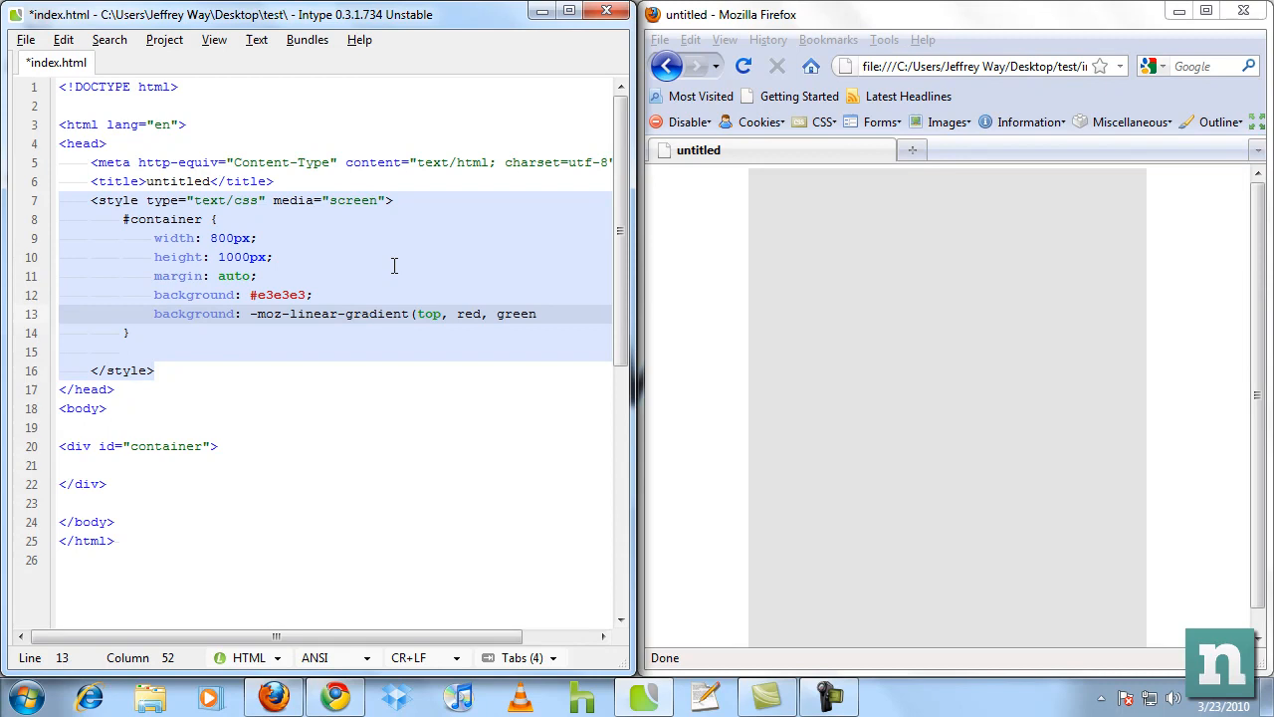
{"action": "type", "text": ");"}
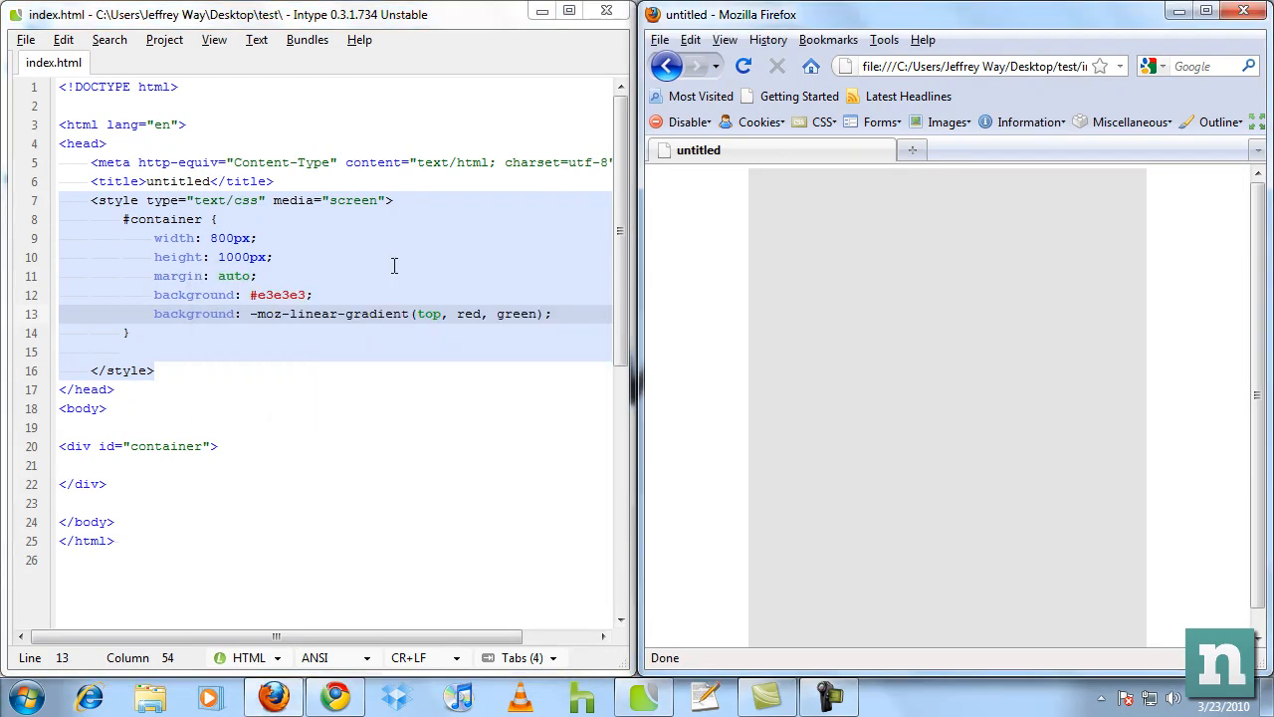
- Preview the gradient in Firefox, then give the green stop a 20% position
{"action": "left_click", "coordinate": [742, 66]}
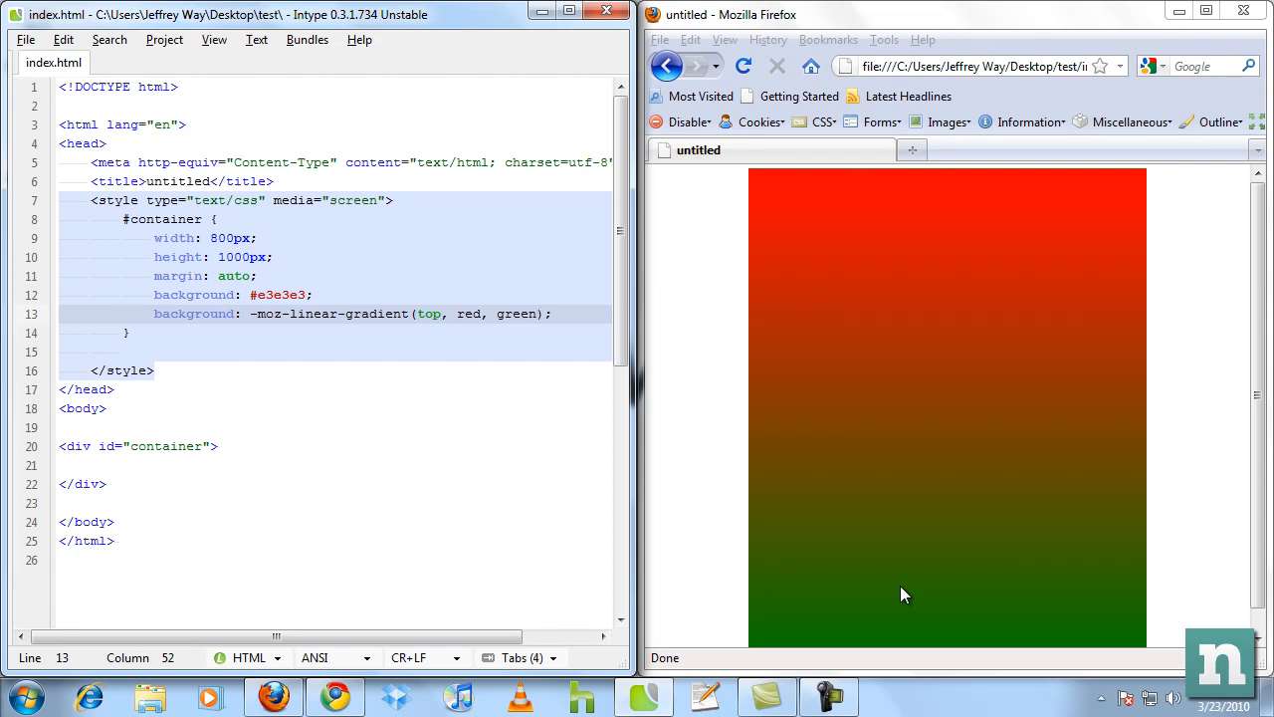
{"action": "type", "text": "10"}
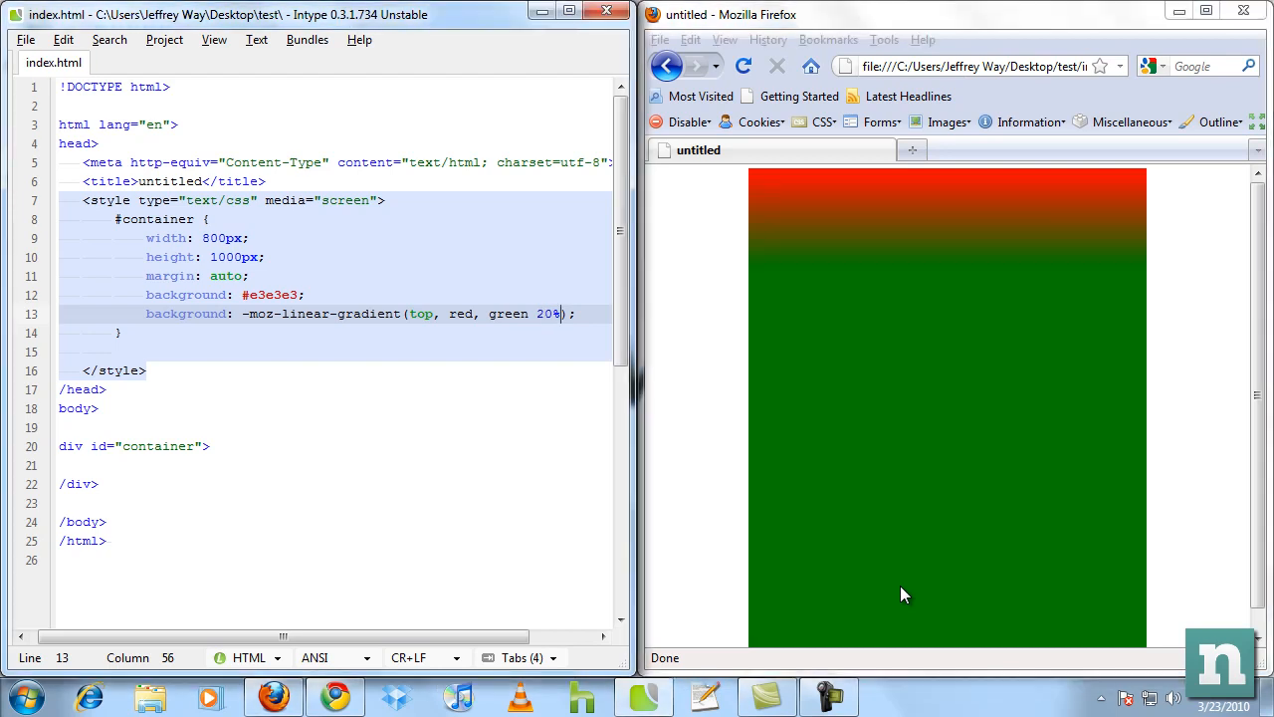
- Add a yellow 60% colour stop after green 20% in the -moz gradient
{"action": "type", "text": ", yellow 60%"}
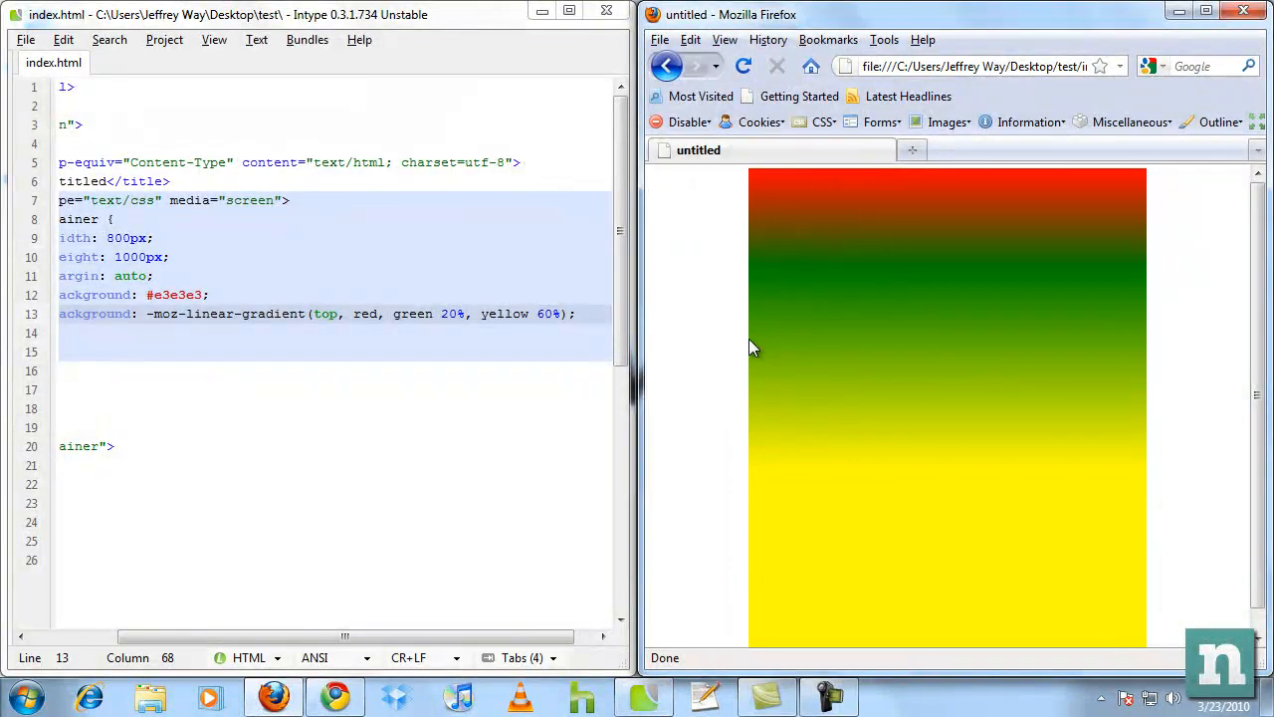
{"action": "mouse_move", "coordinate": [805, 371]}
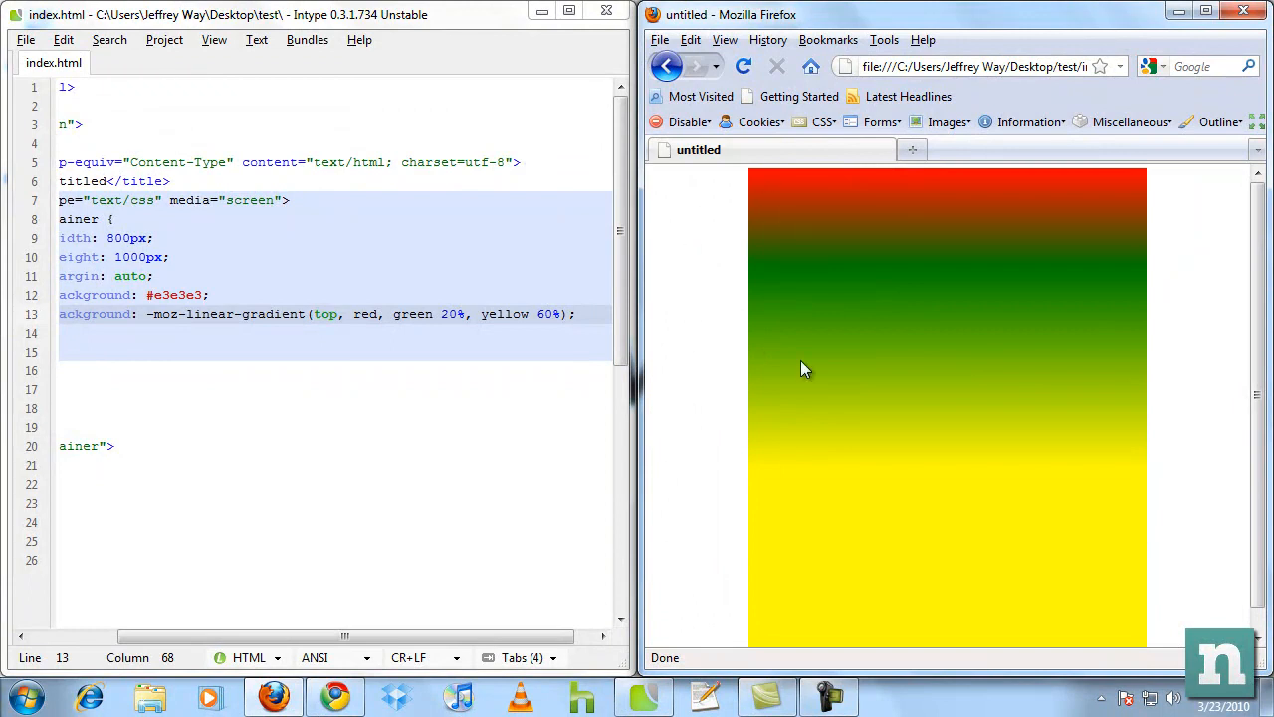
{"action": "double_click", "coordinate": [453, 314]}
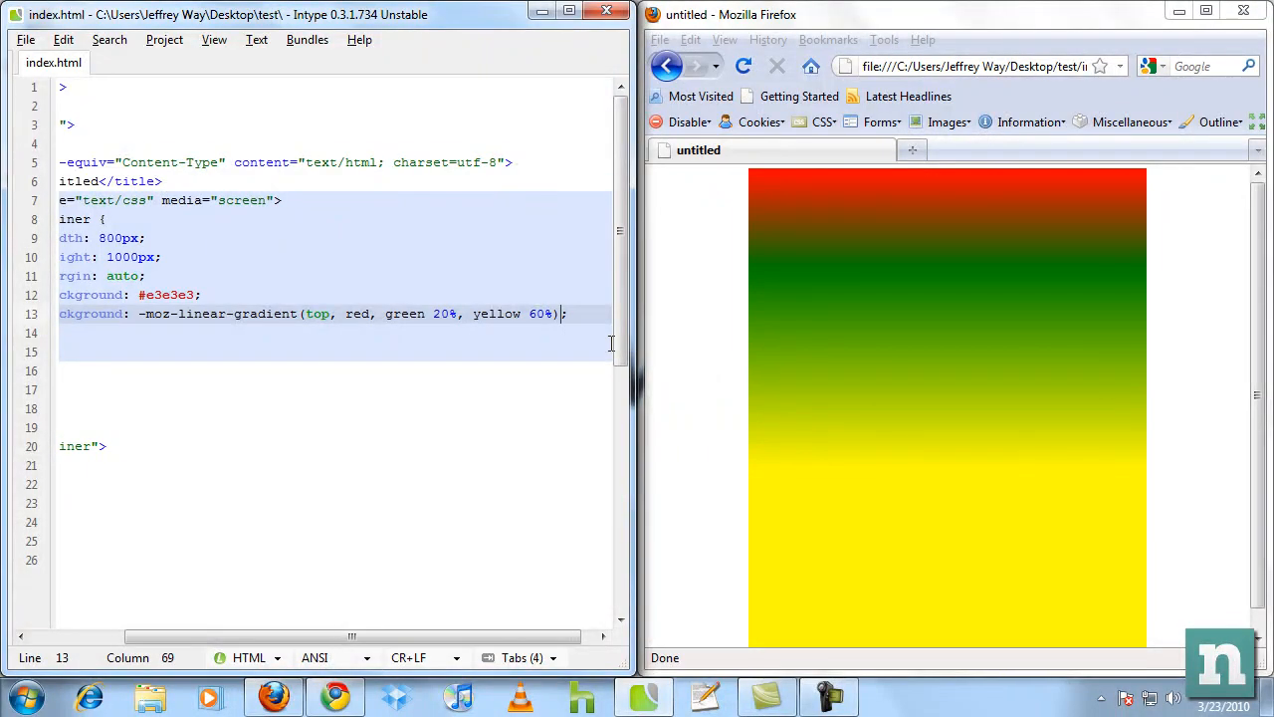
{"action": "key", "text": "BackSpace"}
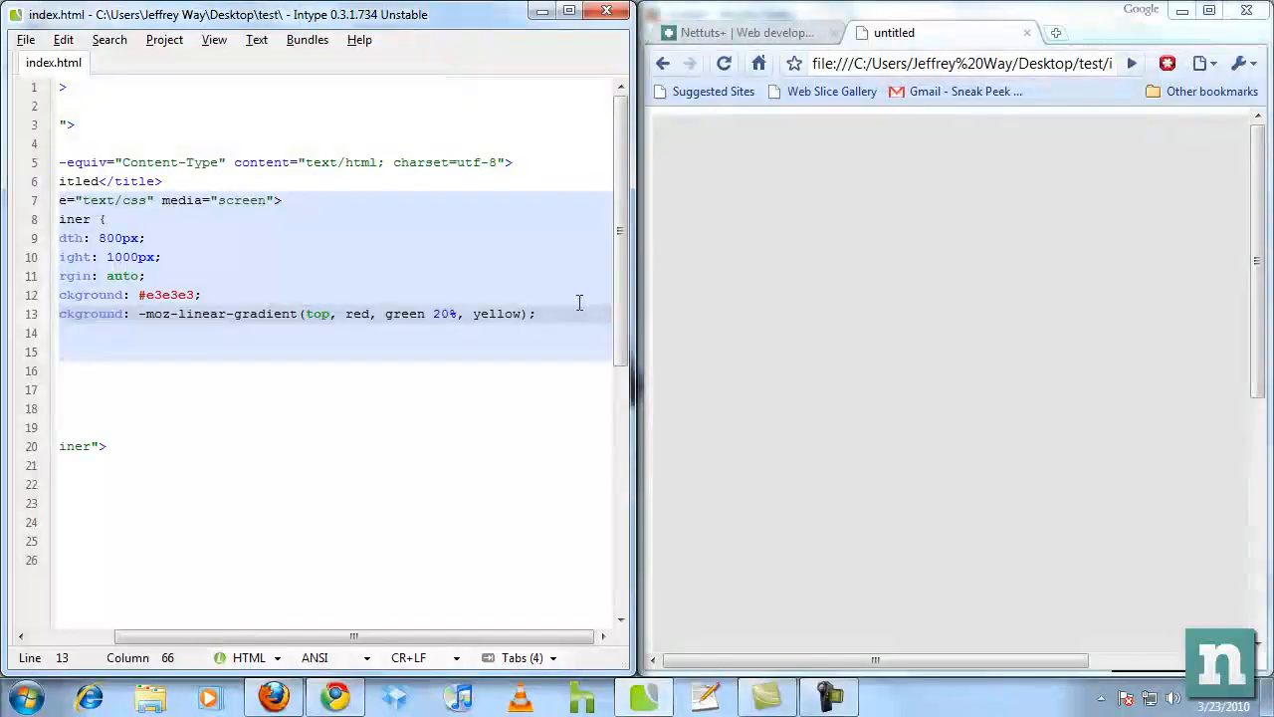
- Type 'background: -webkit-gradient(' on line 14 below the -moz gradient
{"action": "type", "text": "backgrou"}
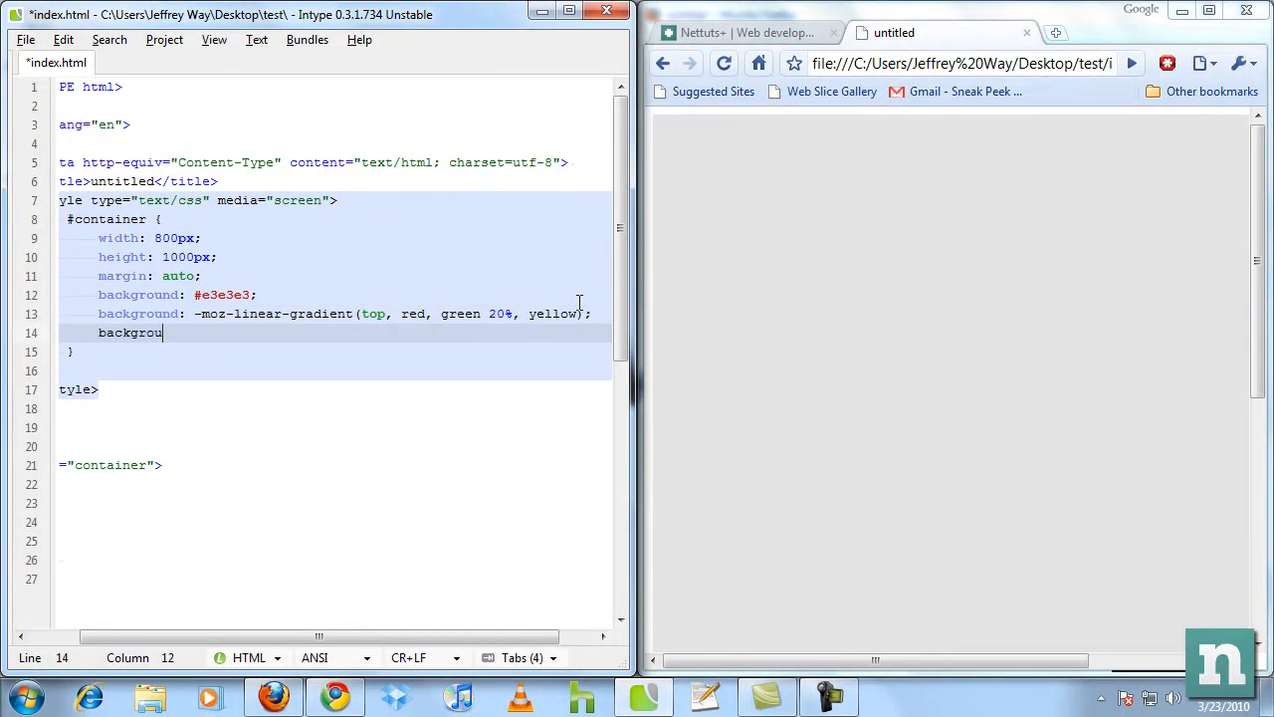
{"action": "type", "text": "background: -webk"}
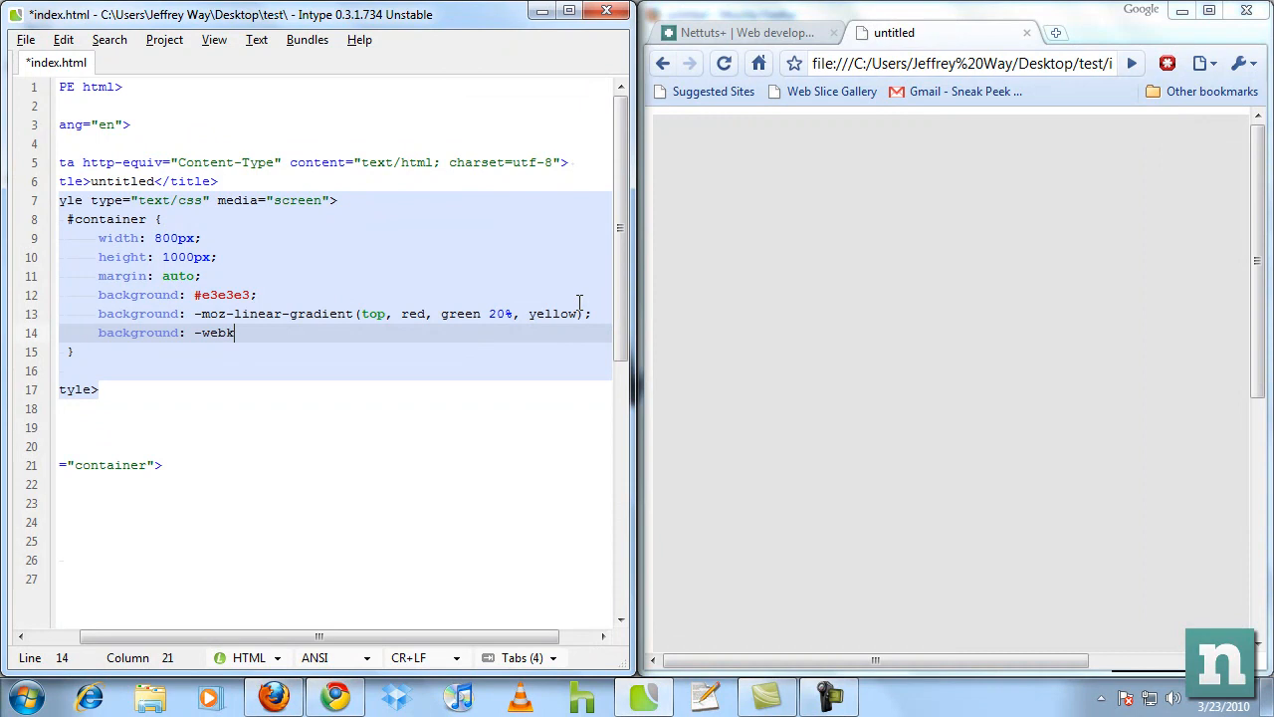
{"action": "type", "text": "it-gradu"}
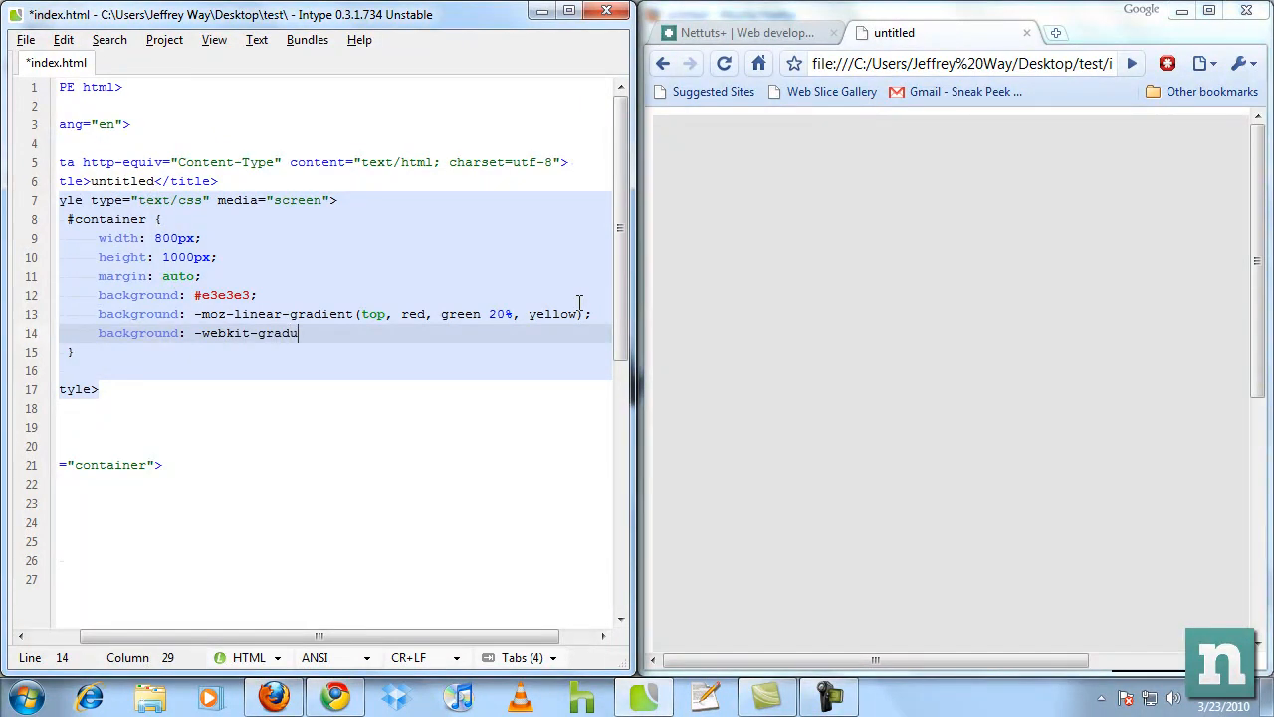
{"action": "type", "text": "ent("}
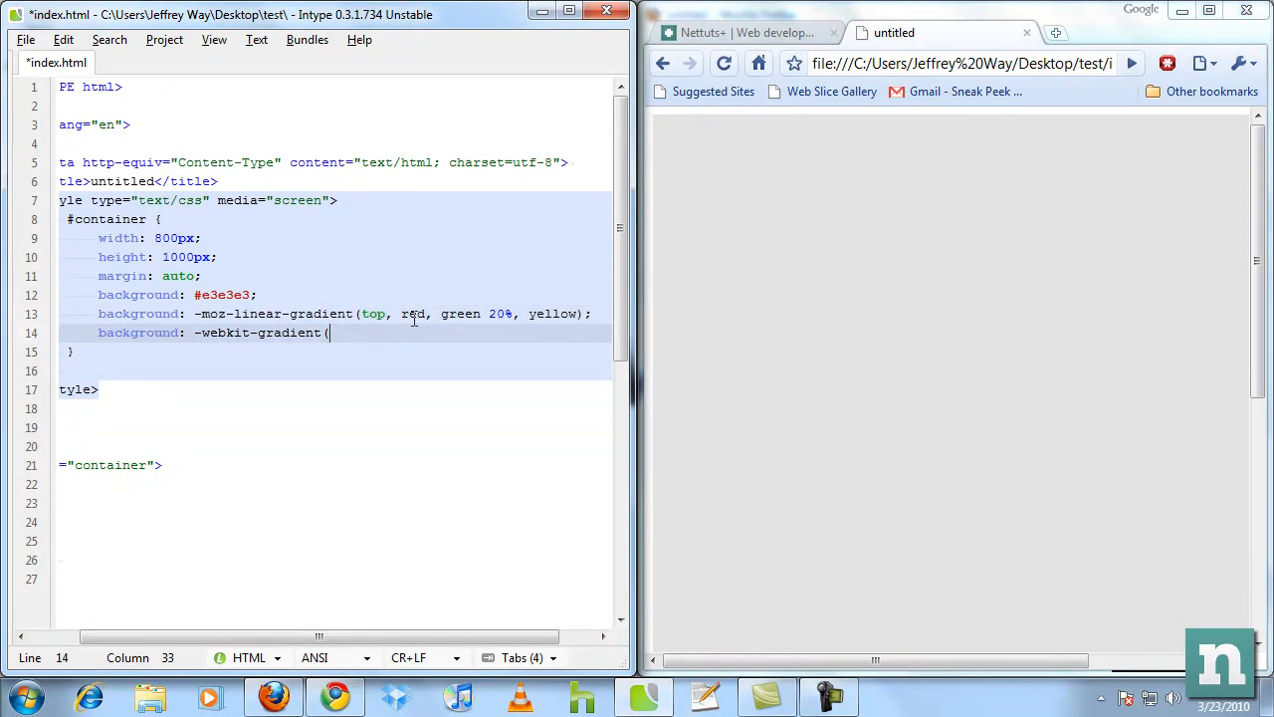
- Fill in linear, 0 0, 0 100%, from(red), to(green) and save
{"action": "type", "text": "linear,"}
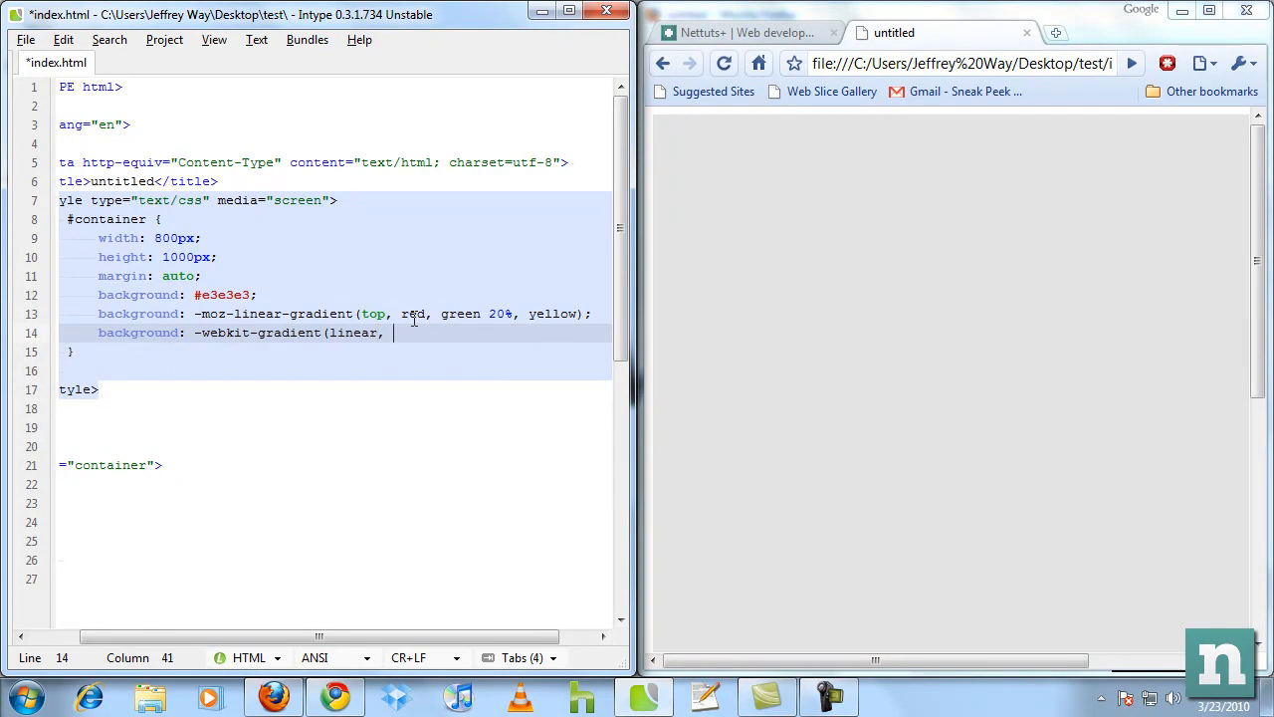
{"action": "type", "text": "0 0"}
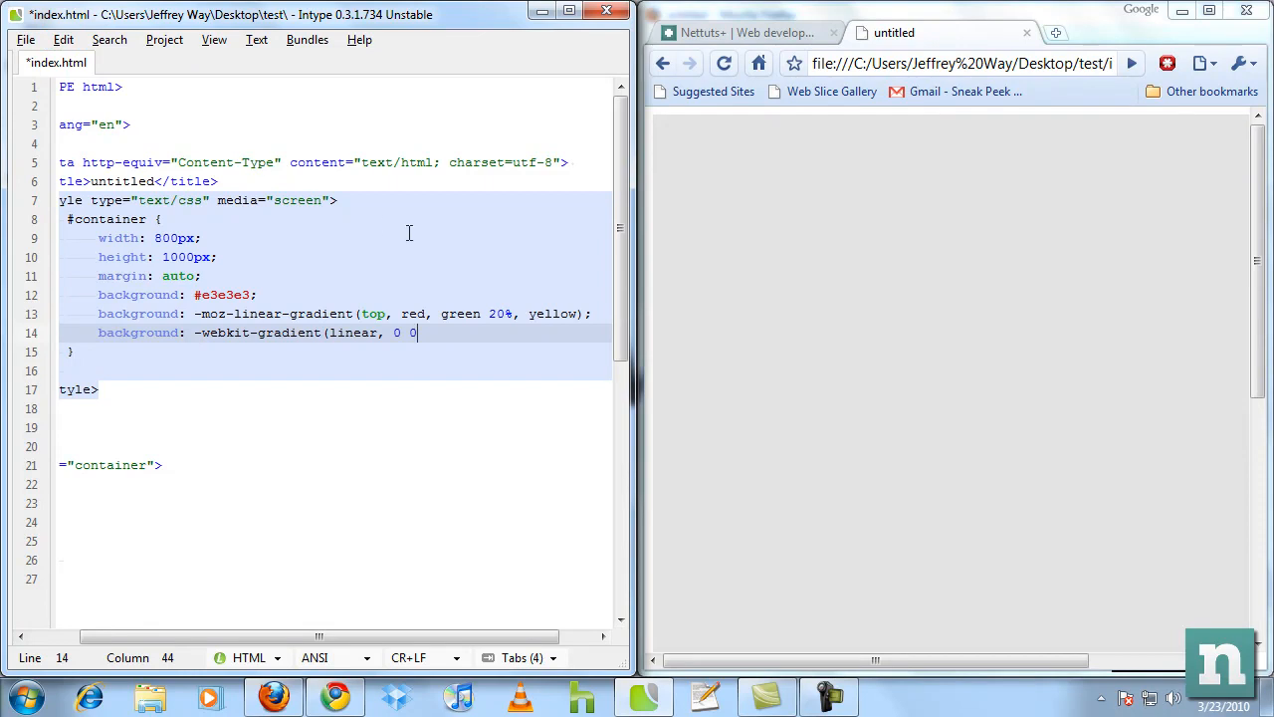
{"action": "type", "text": ", 0 1"}
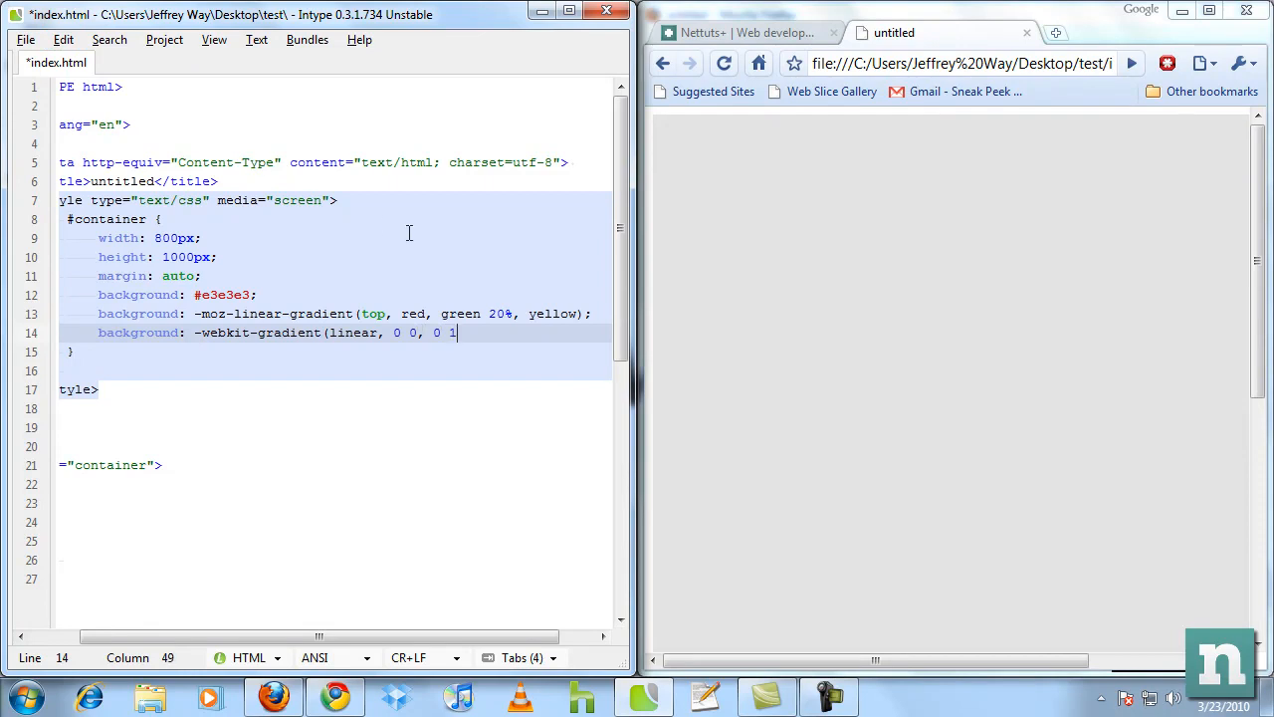
{"action": "type", "text": "00%,"}
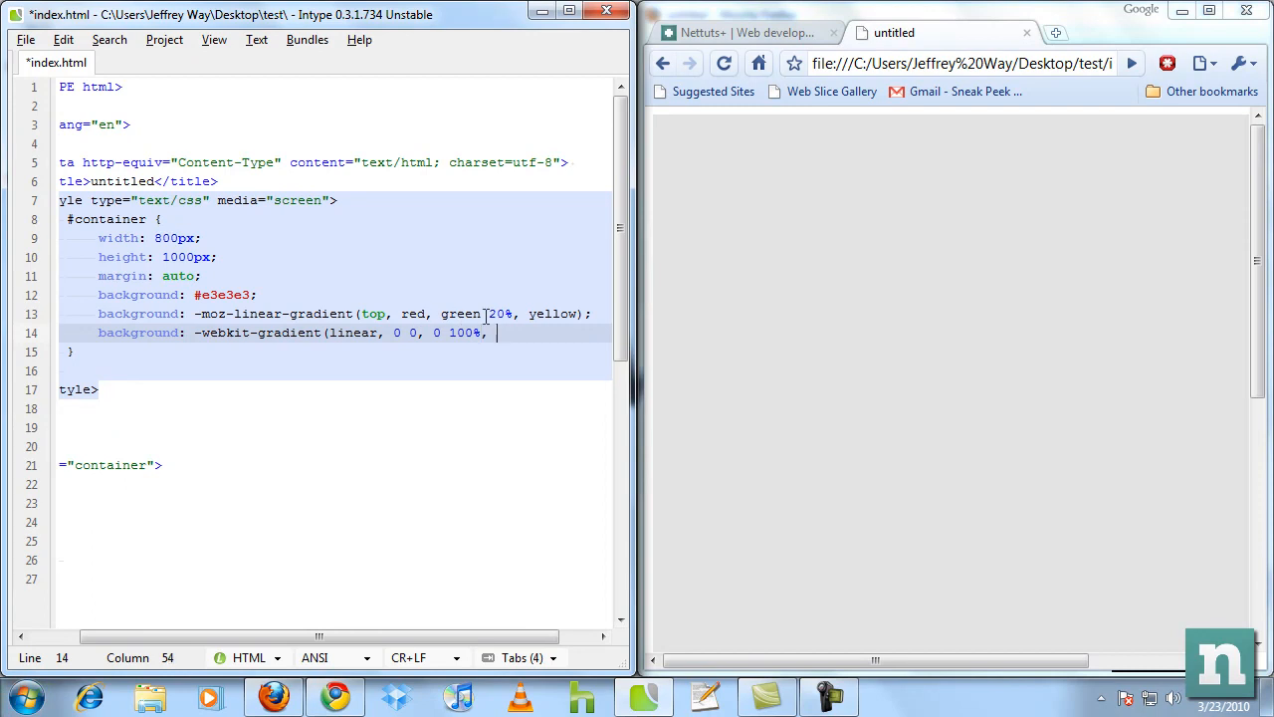
{"action": "type", "text": "from(red), to("}
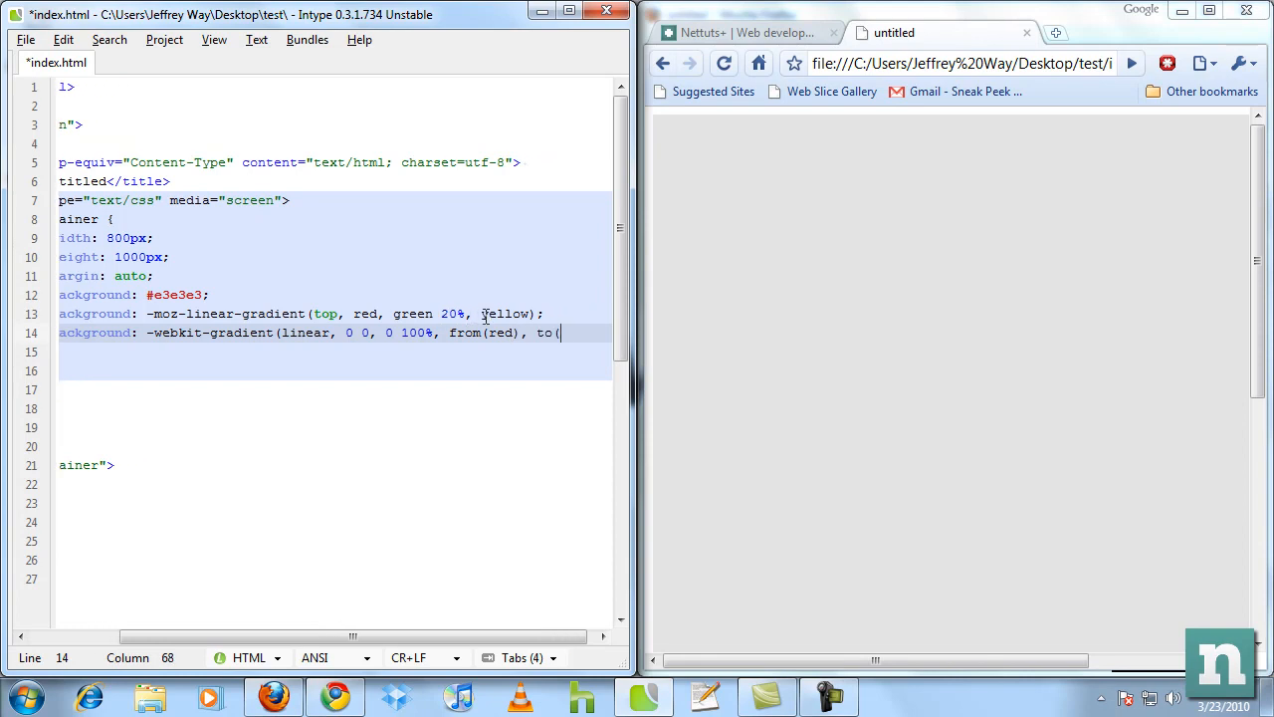
{"action": "type", "text": "green));"}
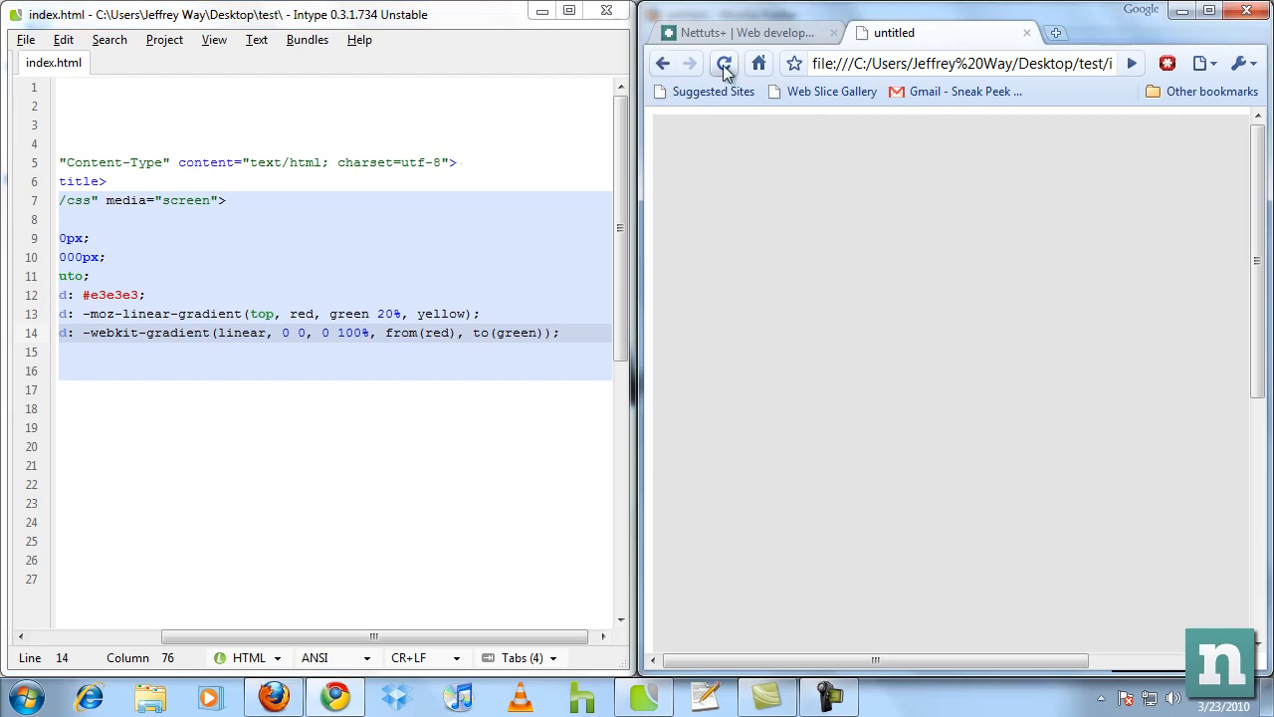
- Insert color-stop(10%, green), change to(green) to to(yellow), and reload Chrome
{"action": "left_click", "coordinate": [725, 63]}
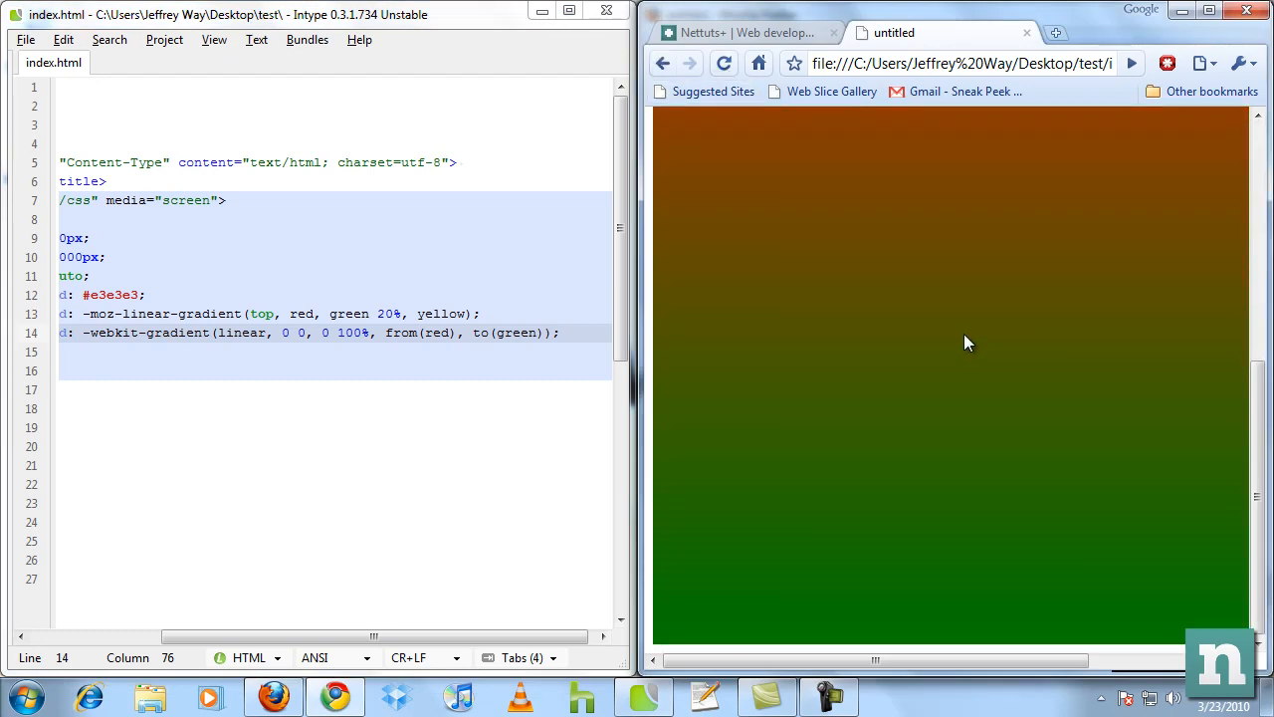
{"action": "mouse_move", "coordinate": [856, 508]}
{"action": "type", "text": "c "}
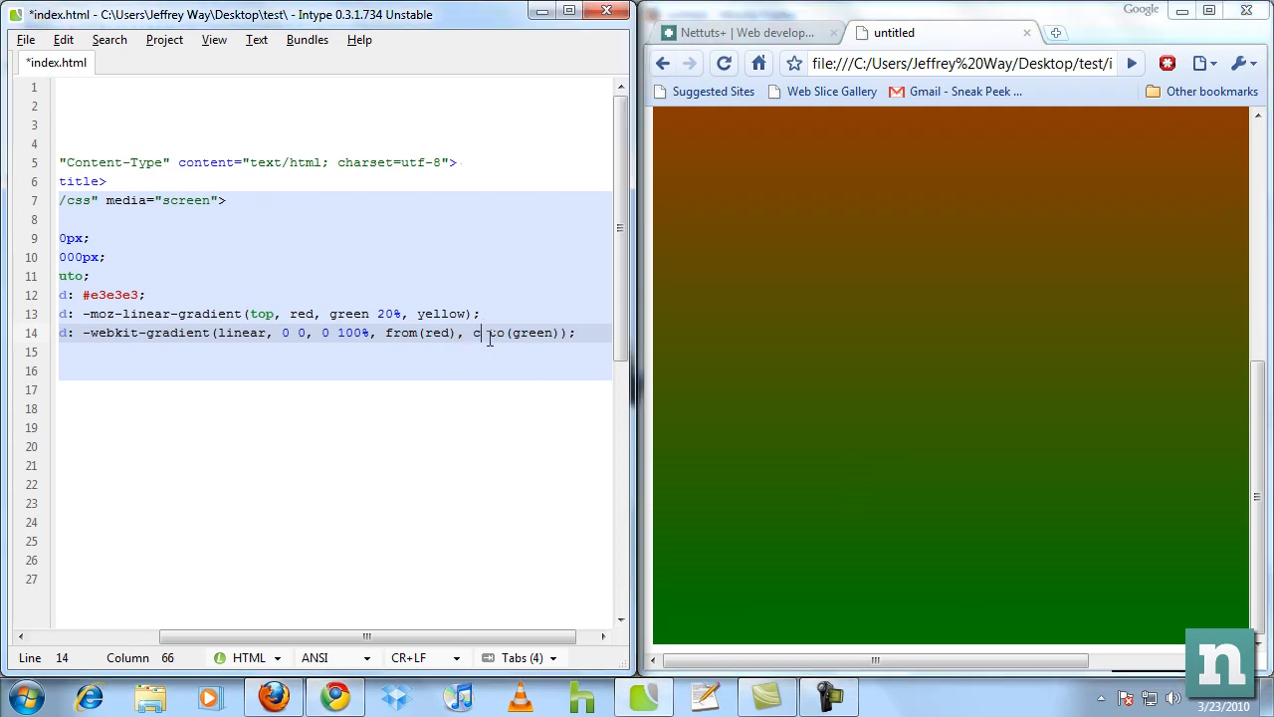
{"action": "type", "text": "olor-stop"}
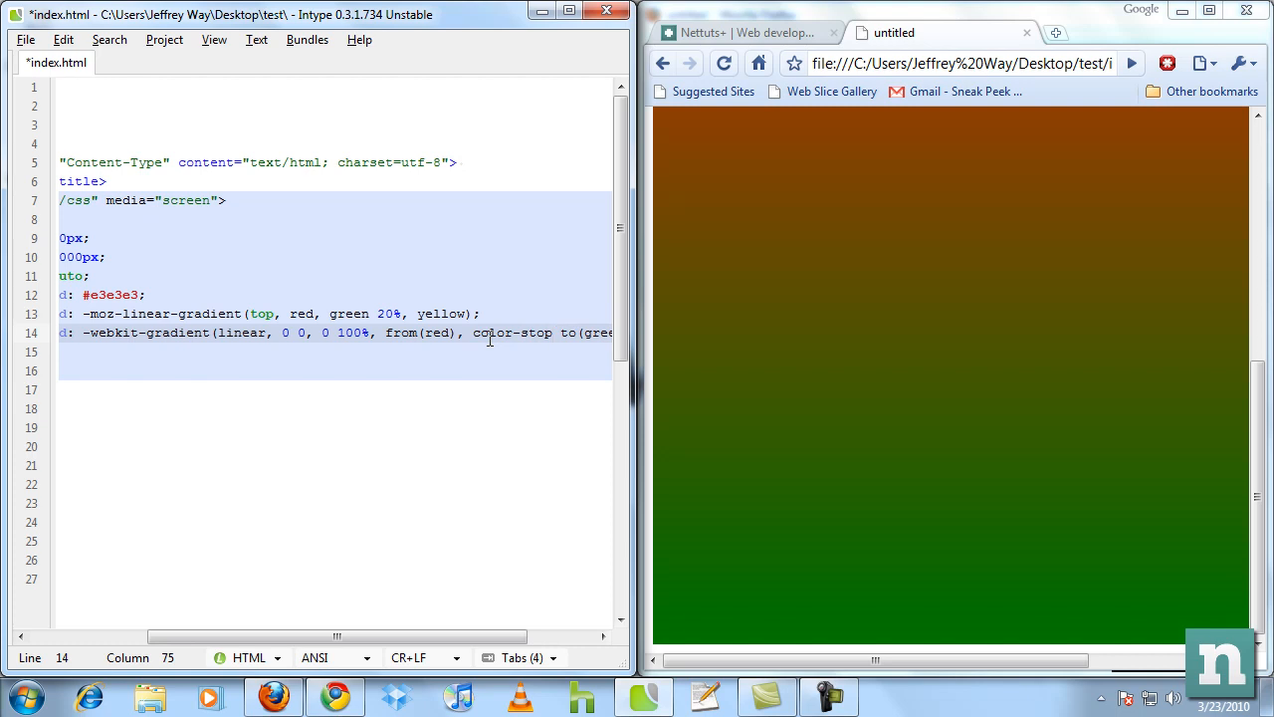
{"action": "type", "text": "10%, green),"}
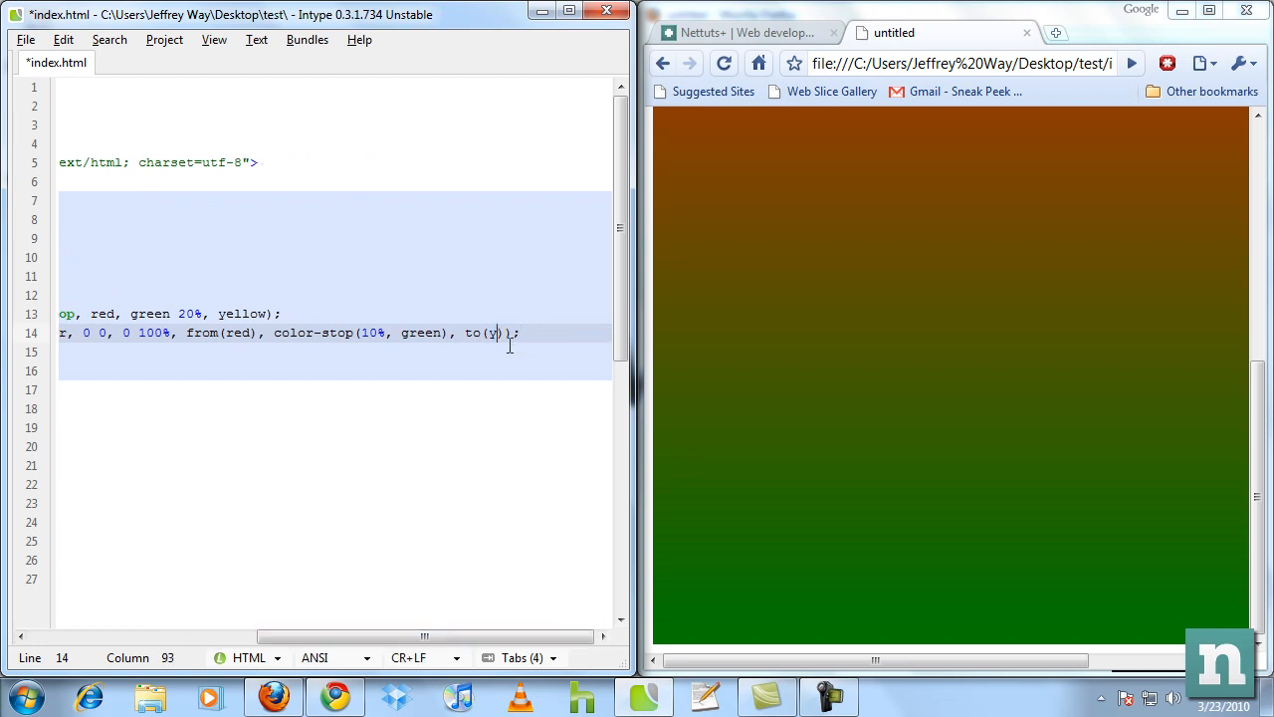
{"action": "type", "text": "ellow"}
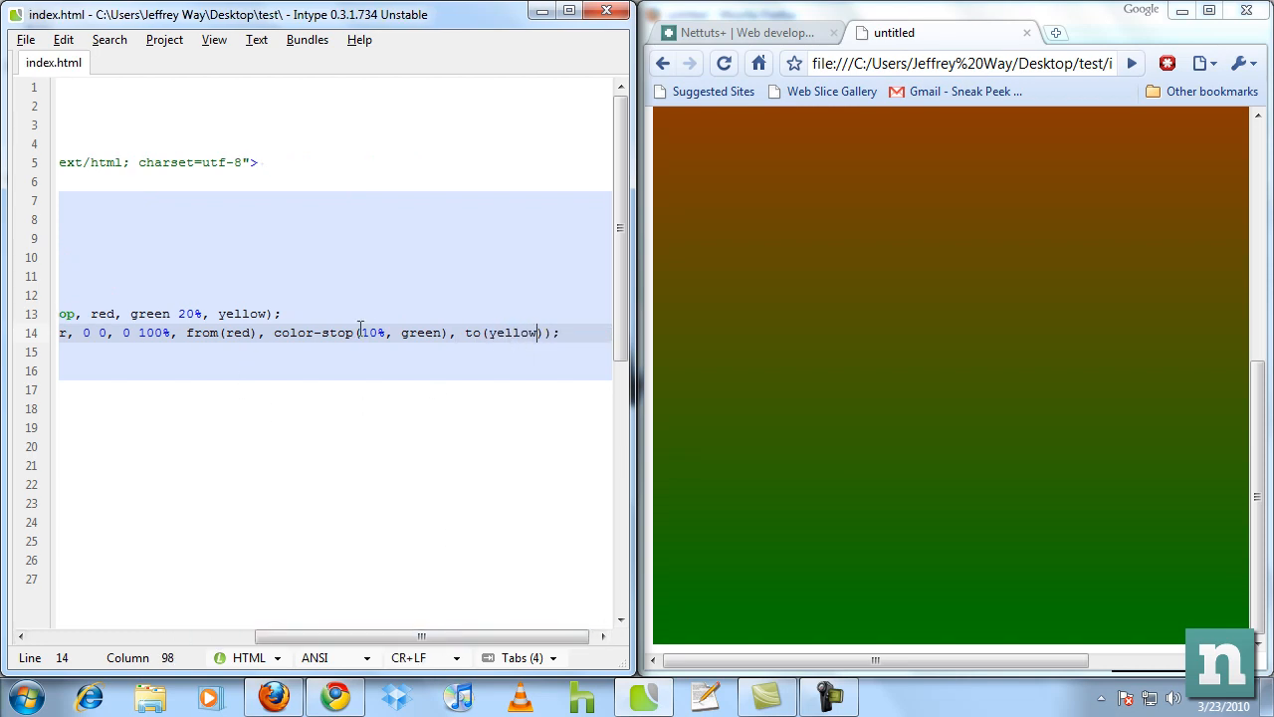
{"action": "double_click", "coordinate": [367, 333]}
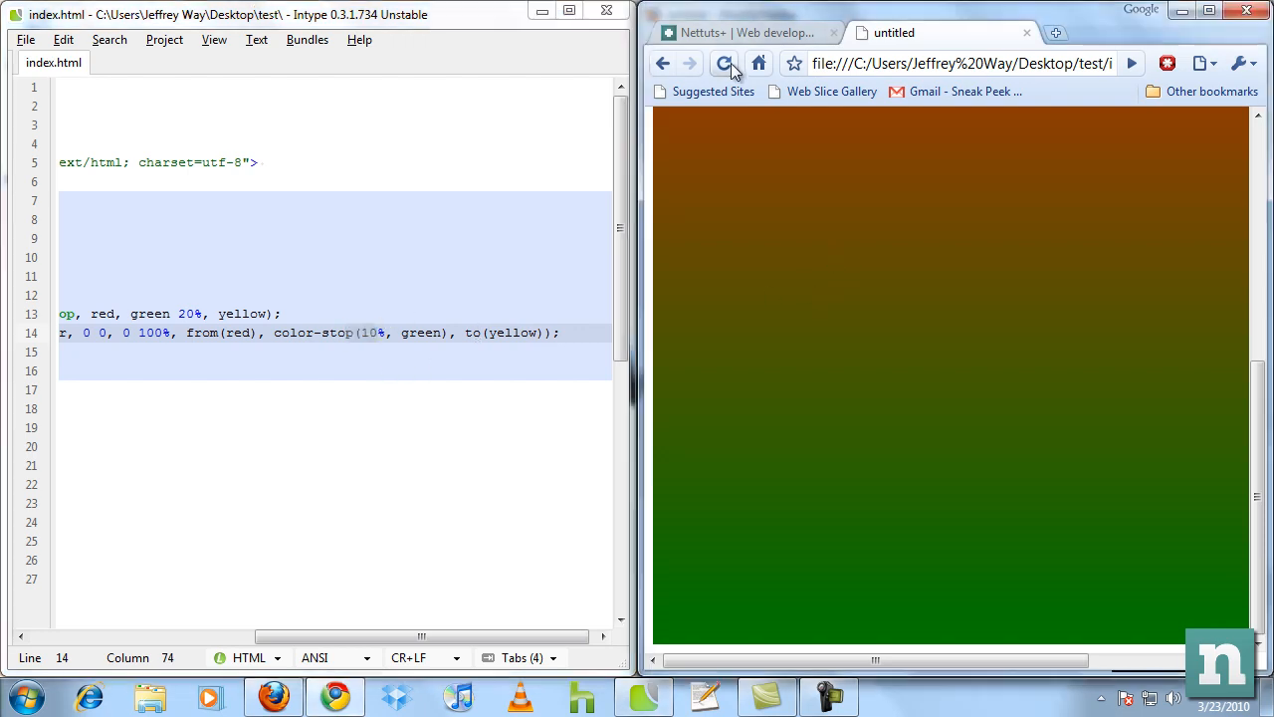
{"action": "left_click", "coordinate": [724, 63]}
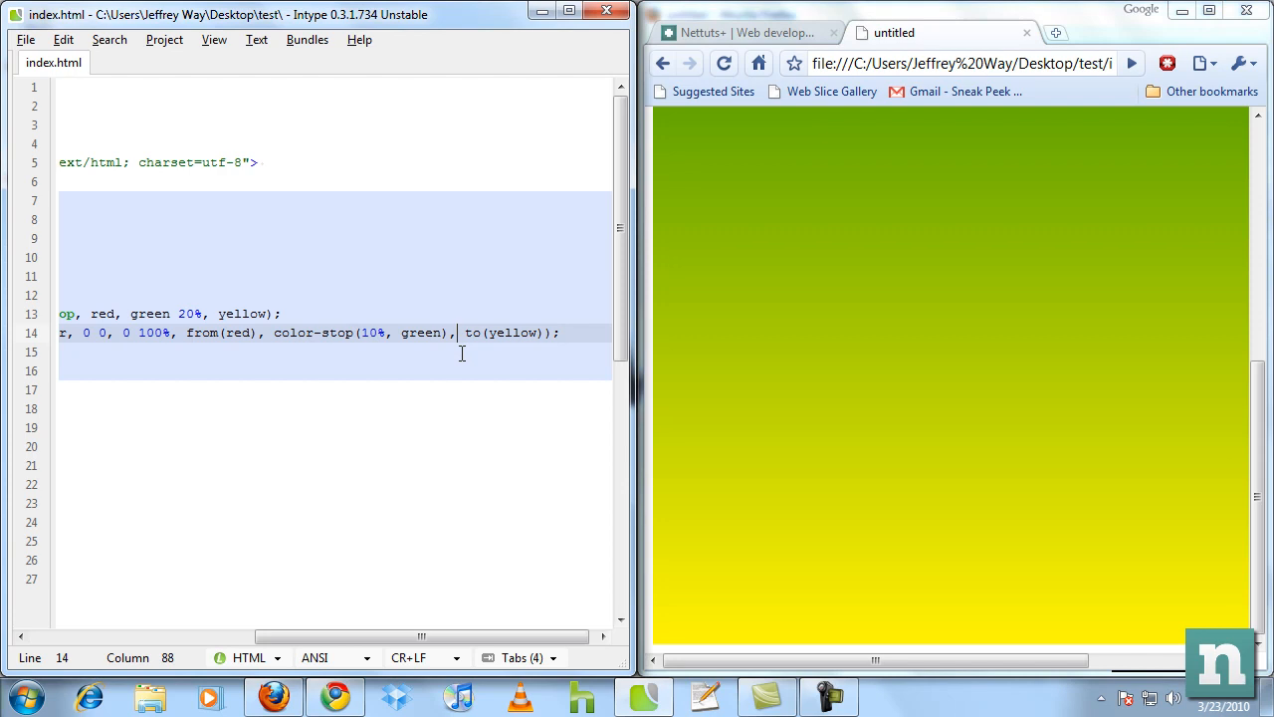
- Insert color-stop(40%, black) before to(yellow) and reload the Chrome preview
{"action": "type", "text": "color-stop(40%, black),"}
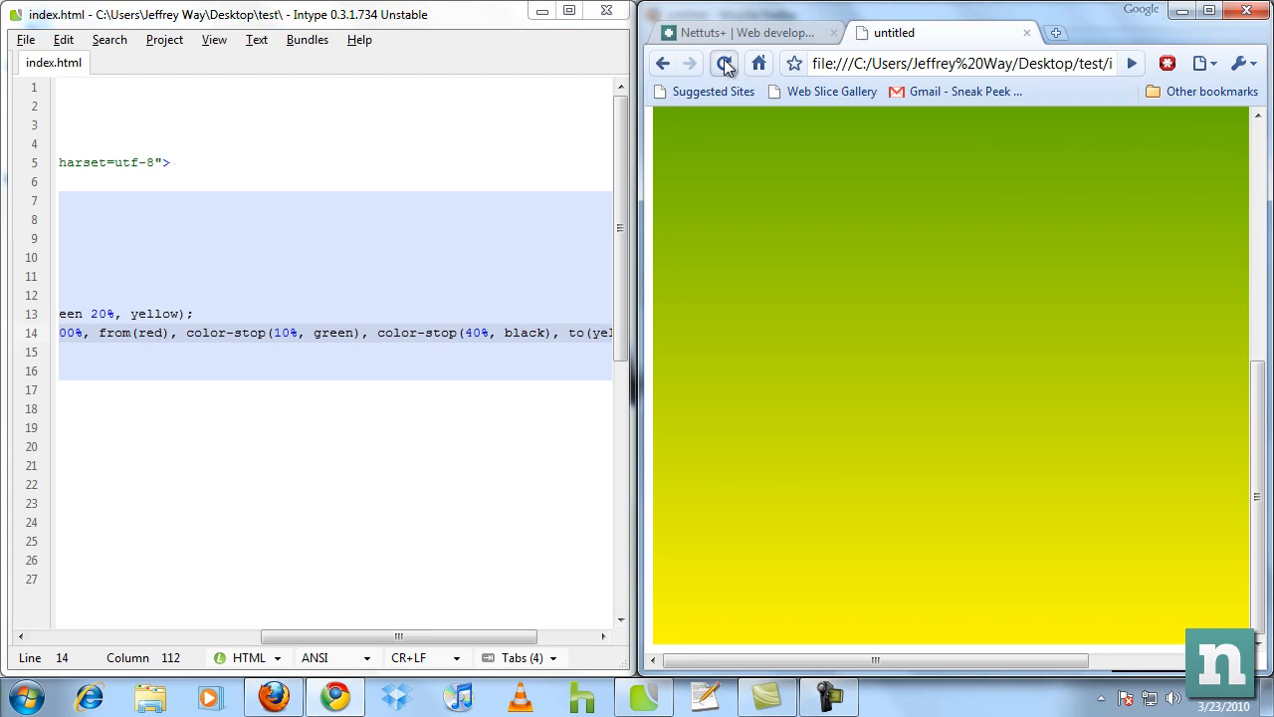
{"action": "left_click", "coordinate": [723, 63]}
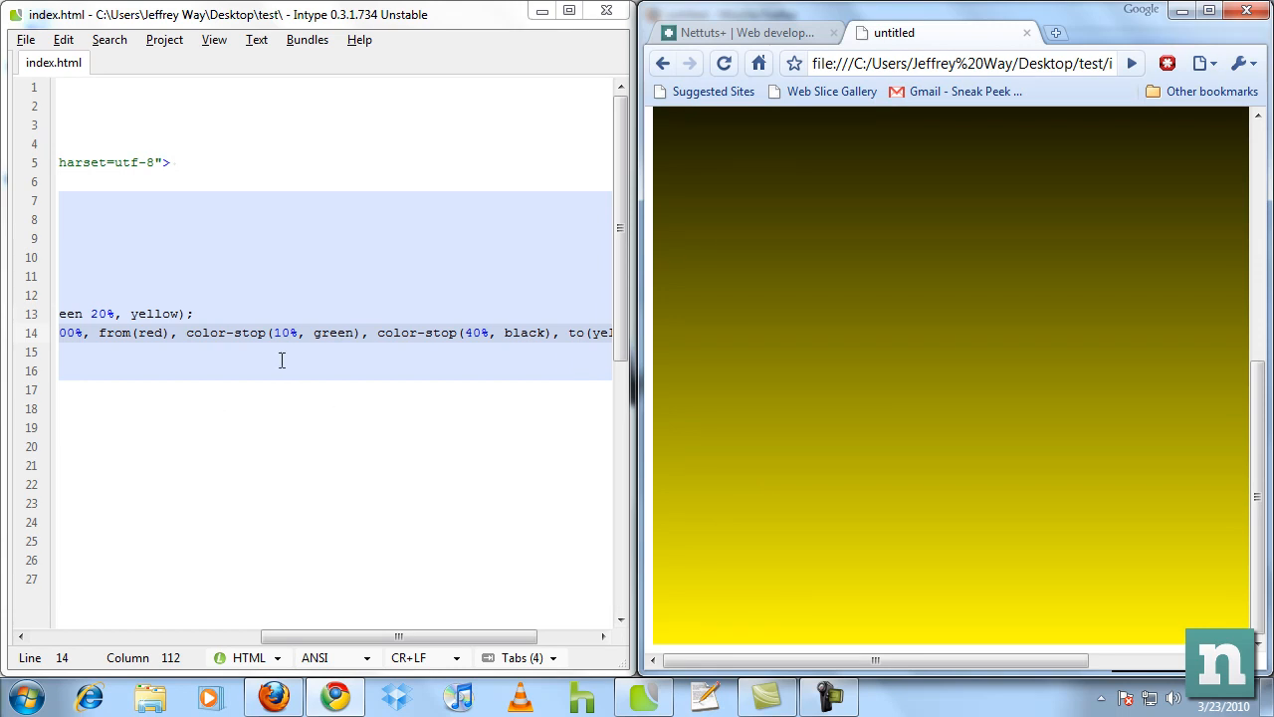
{"action": "mouse_move", "coordinate": [342, 338]}
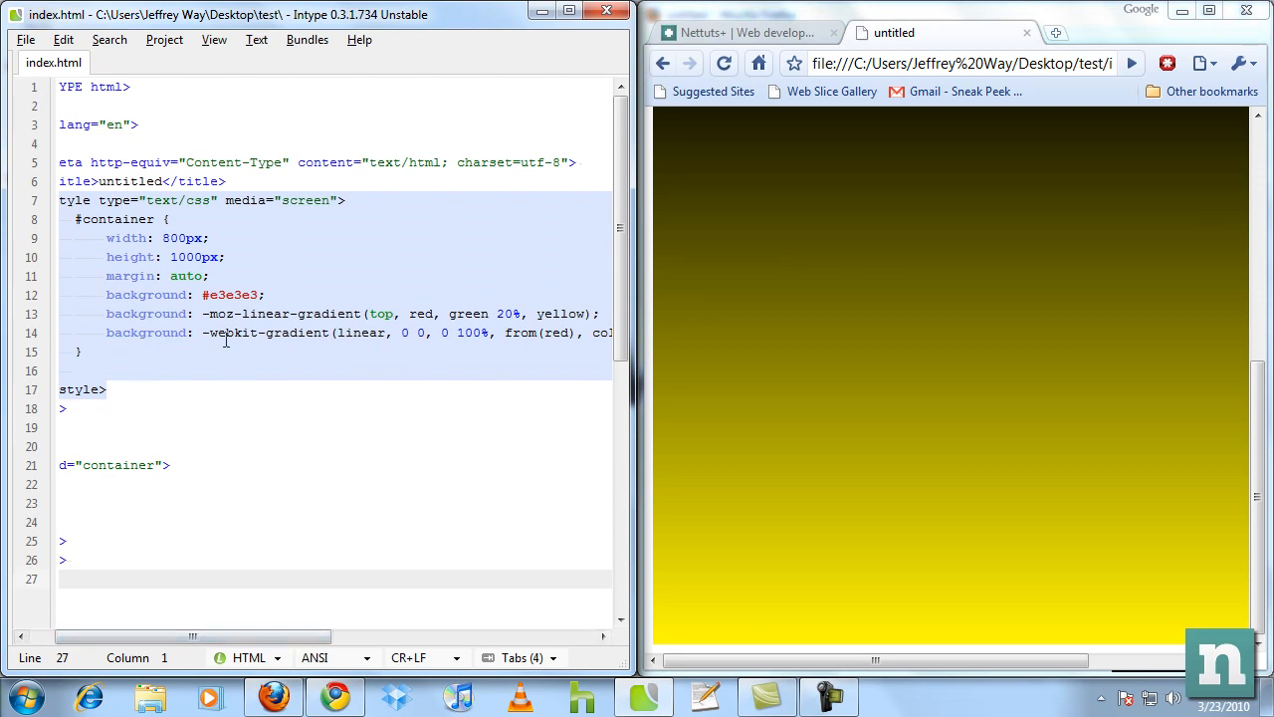
- Bring Chrome forward, maximize it, and show the Nettuts+ tab
{"action": "left_click", "coordinate": [292, 333]}
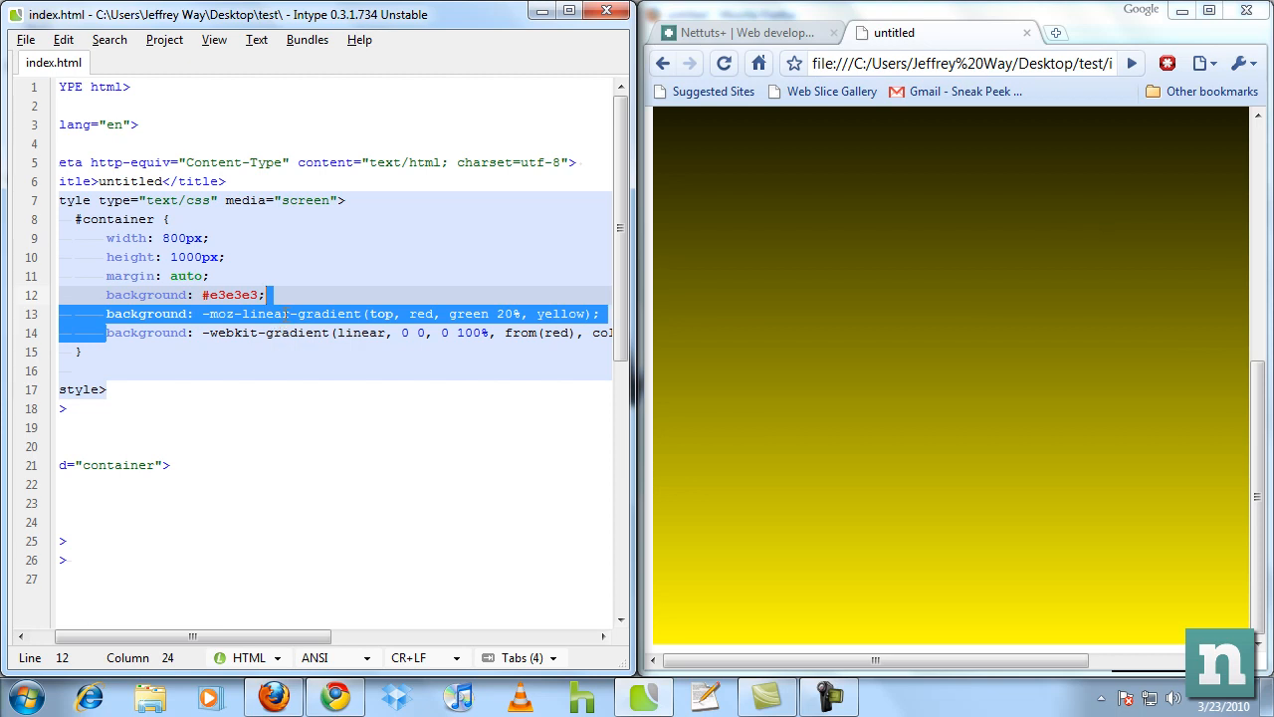
{"action": "left_click", "coordinate": [747, 33]}
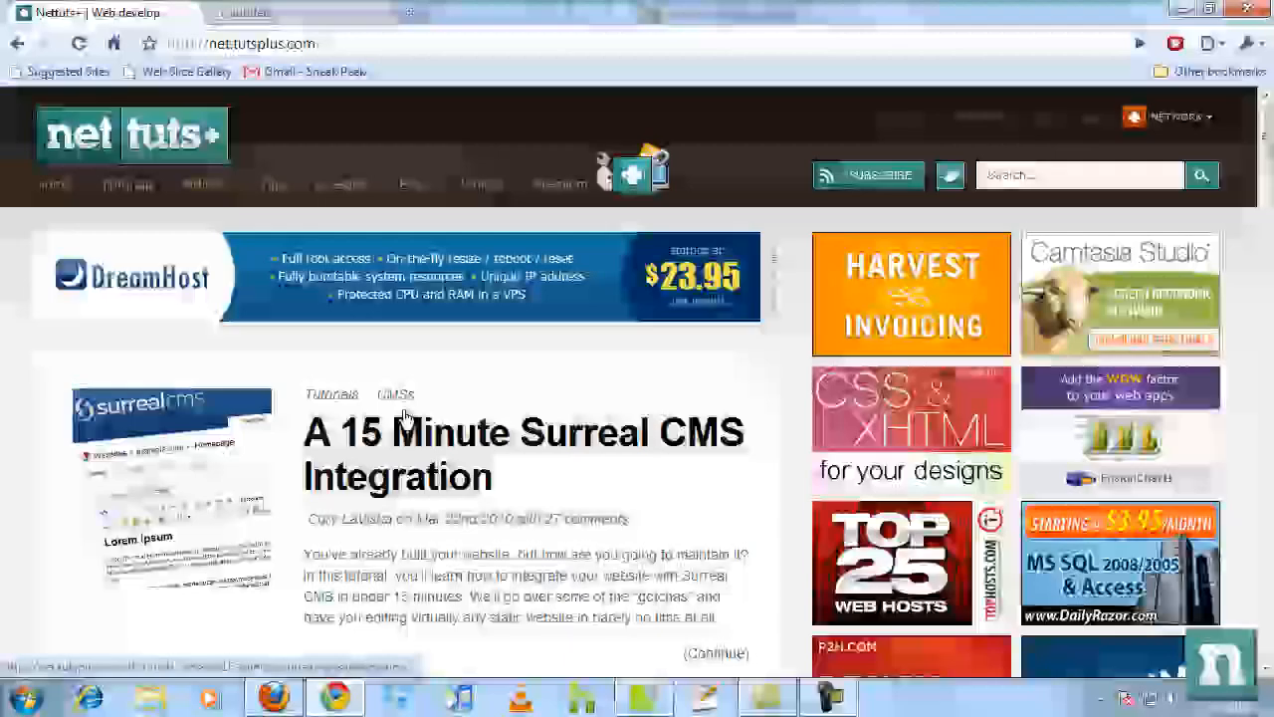
{"action": "left_click", "coordinate": [482, 184]}
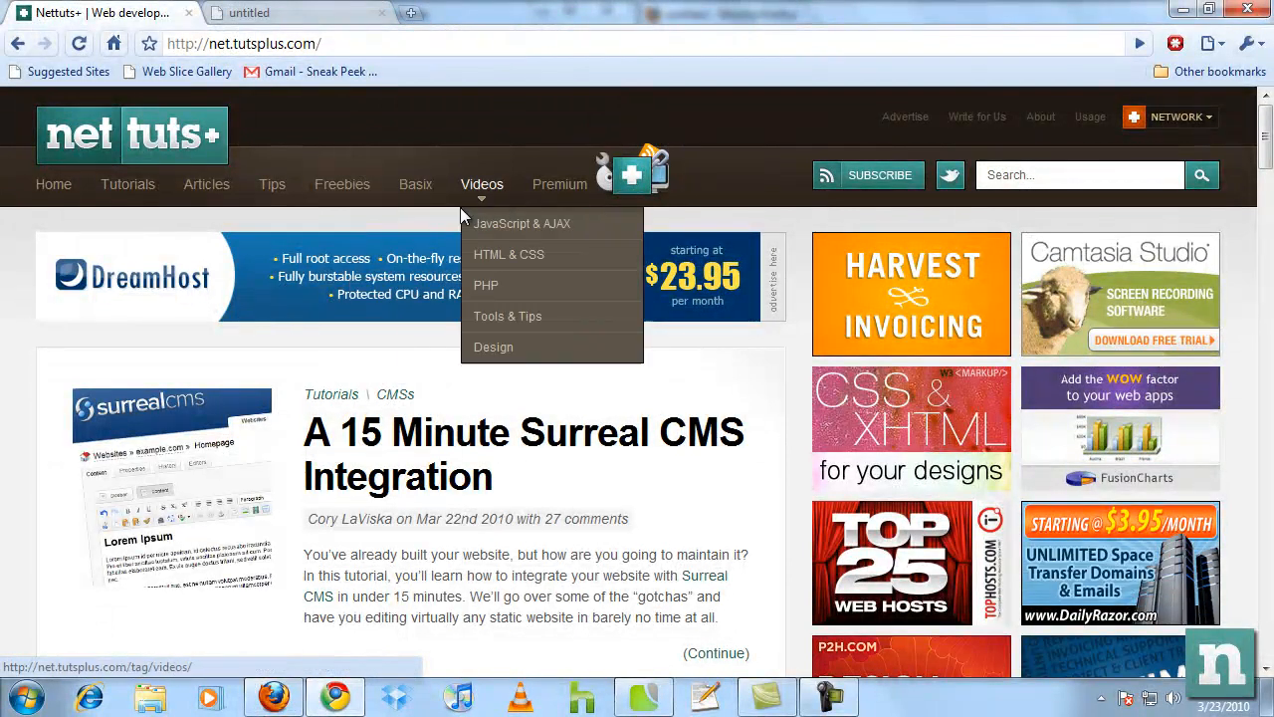